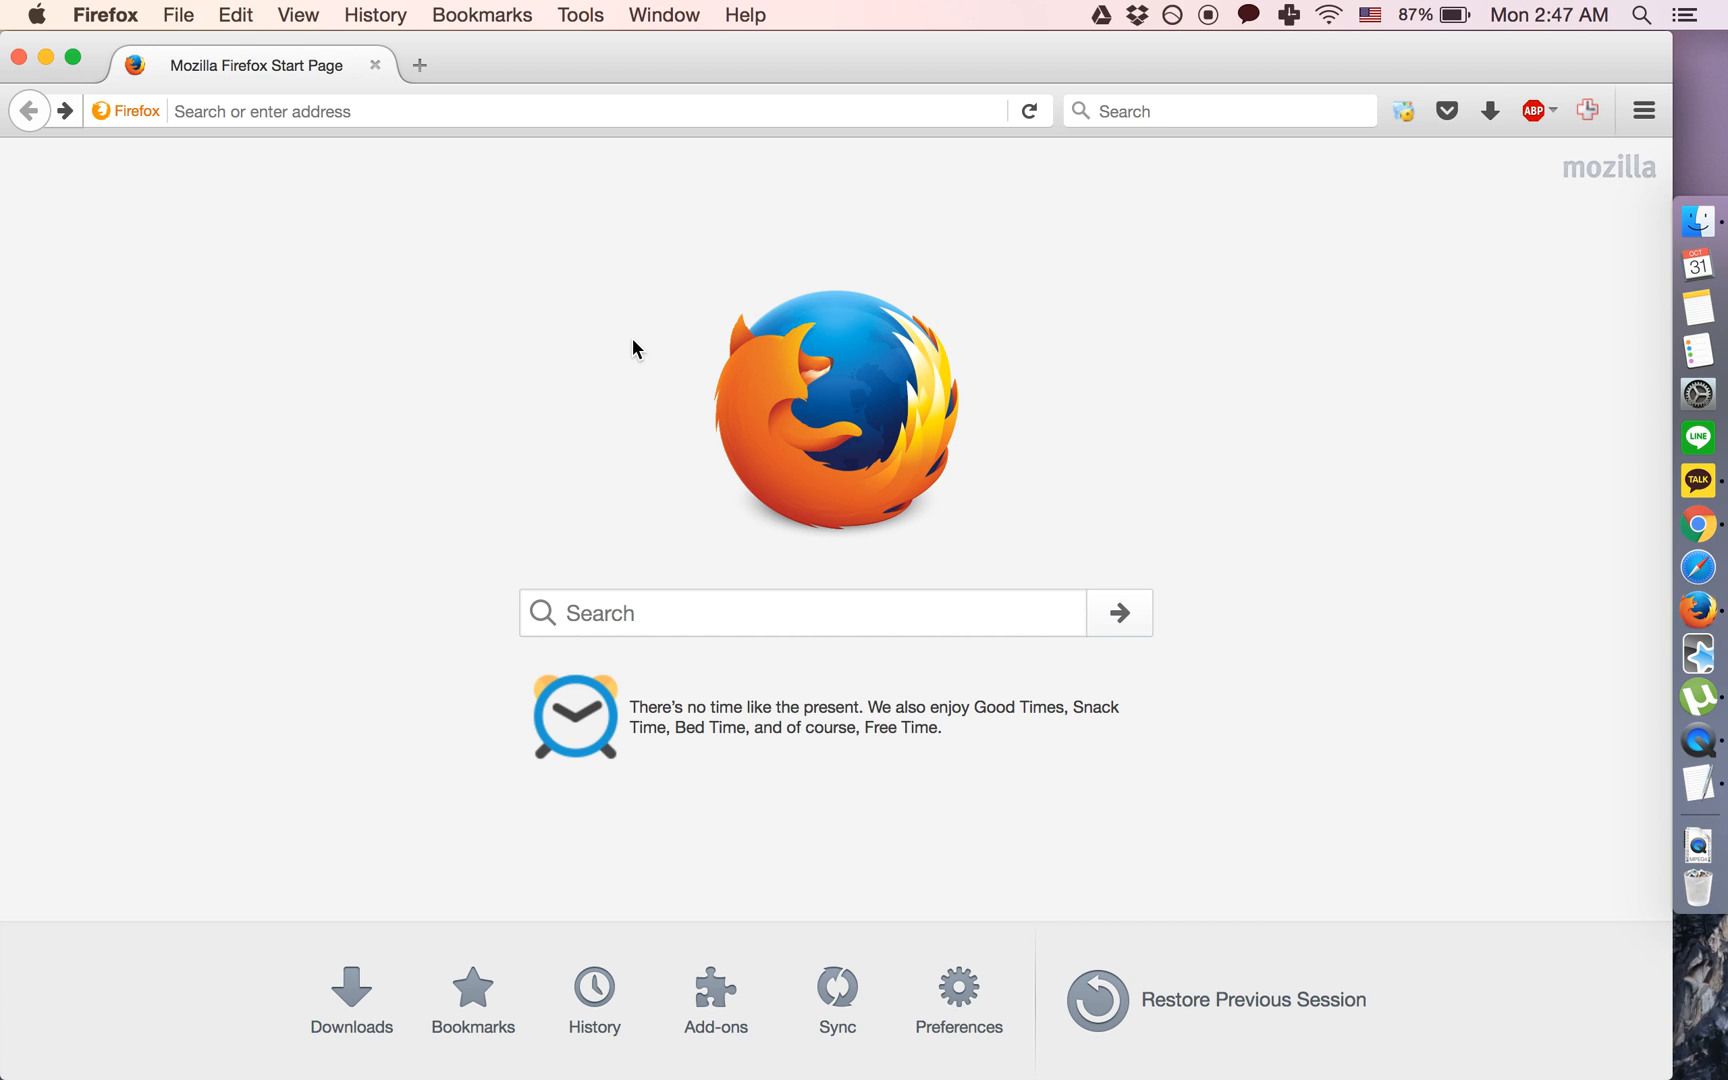
{"action": "mouse_move", "coordinate": [137, 345]}
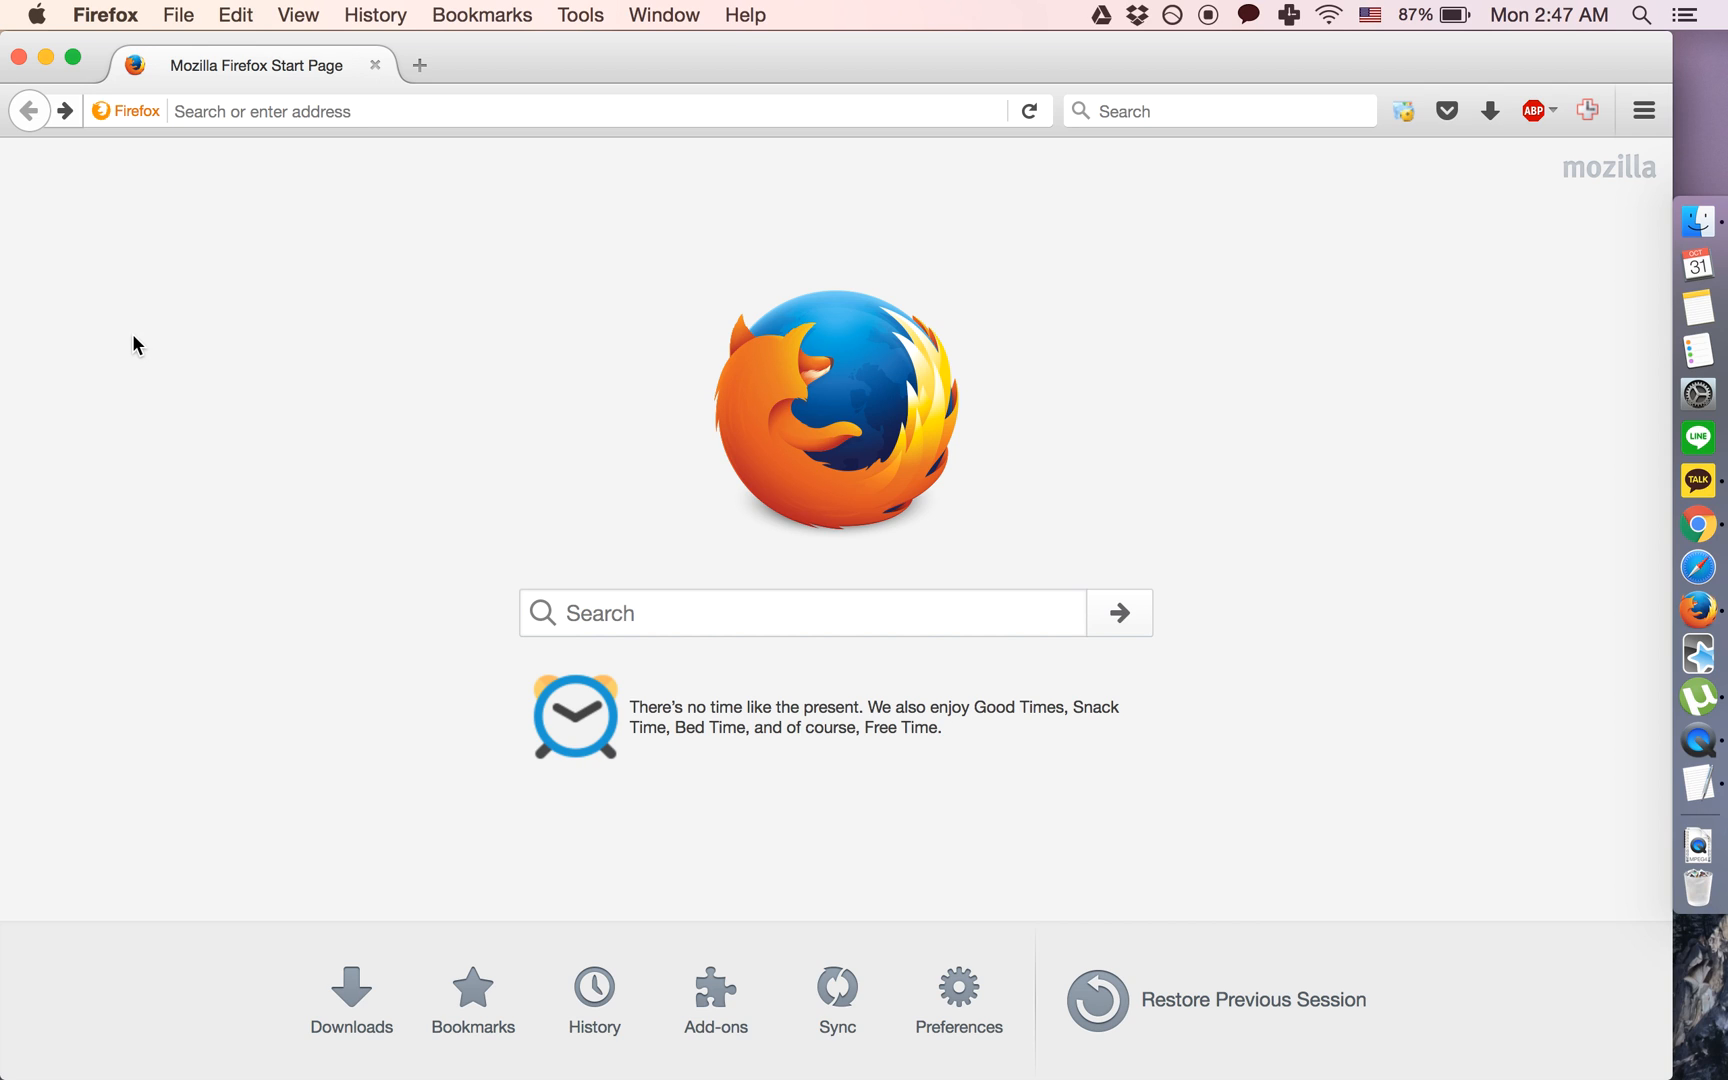
Open the Apple menu from the menu bar
{"action": "left_click", "coordinate": [36, 14]}
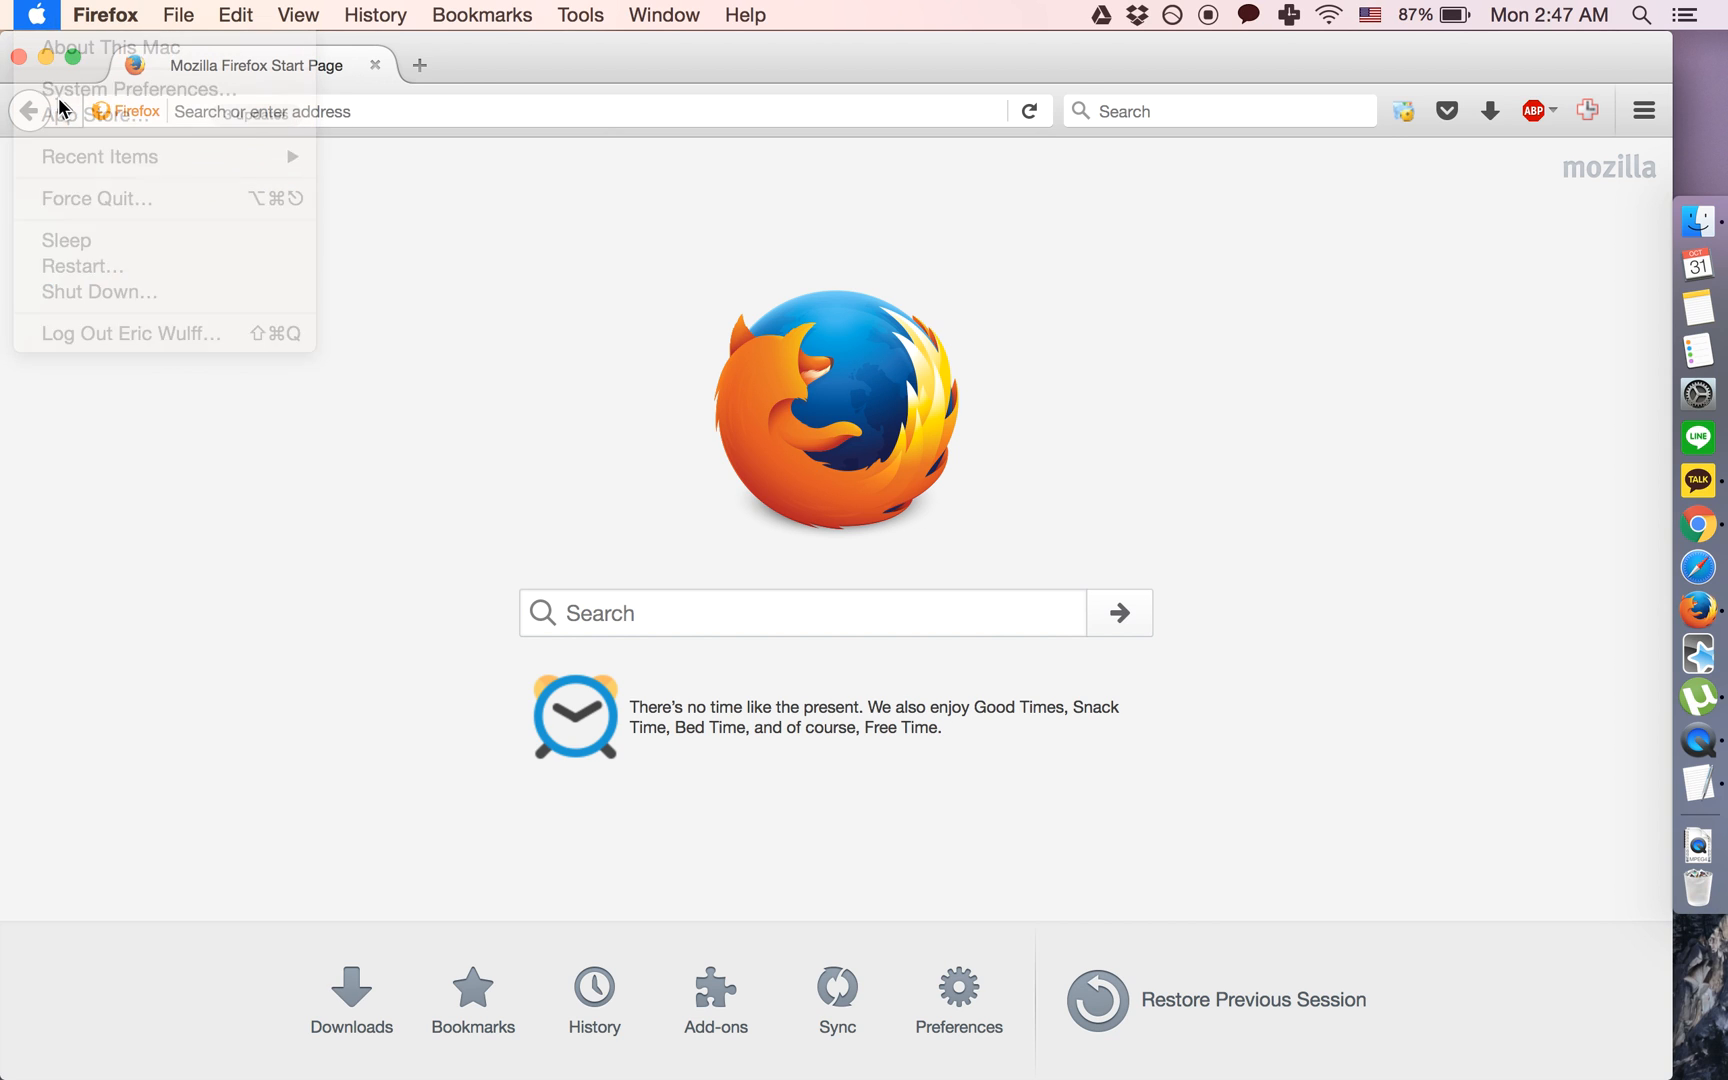
{"action": "left_click", "coordinate": [141, 88]}
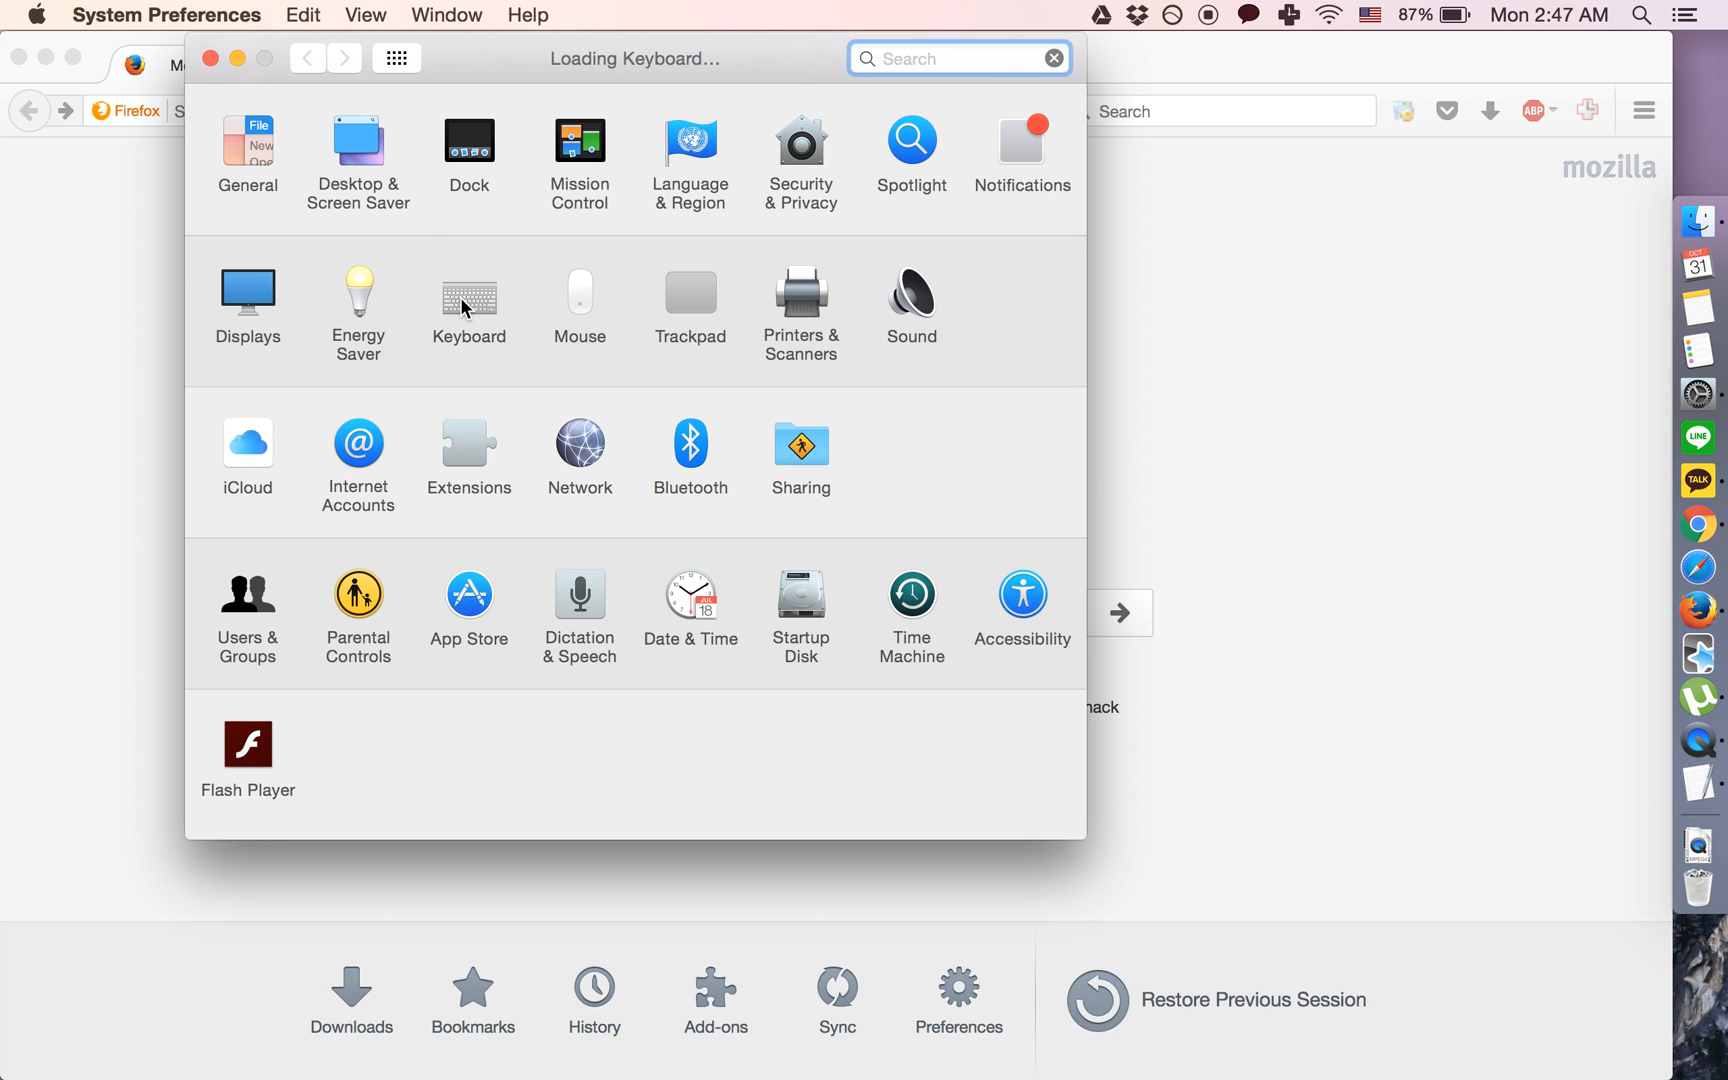
{"action": "left_click", "coordinate": [467, 294]}
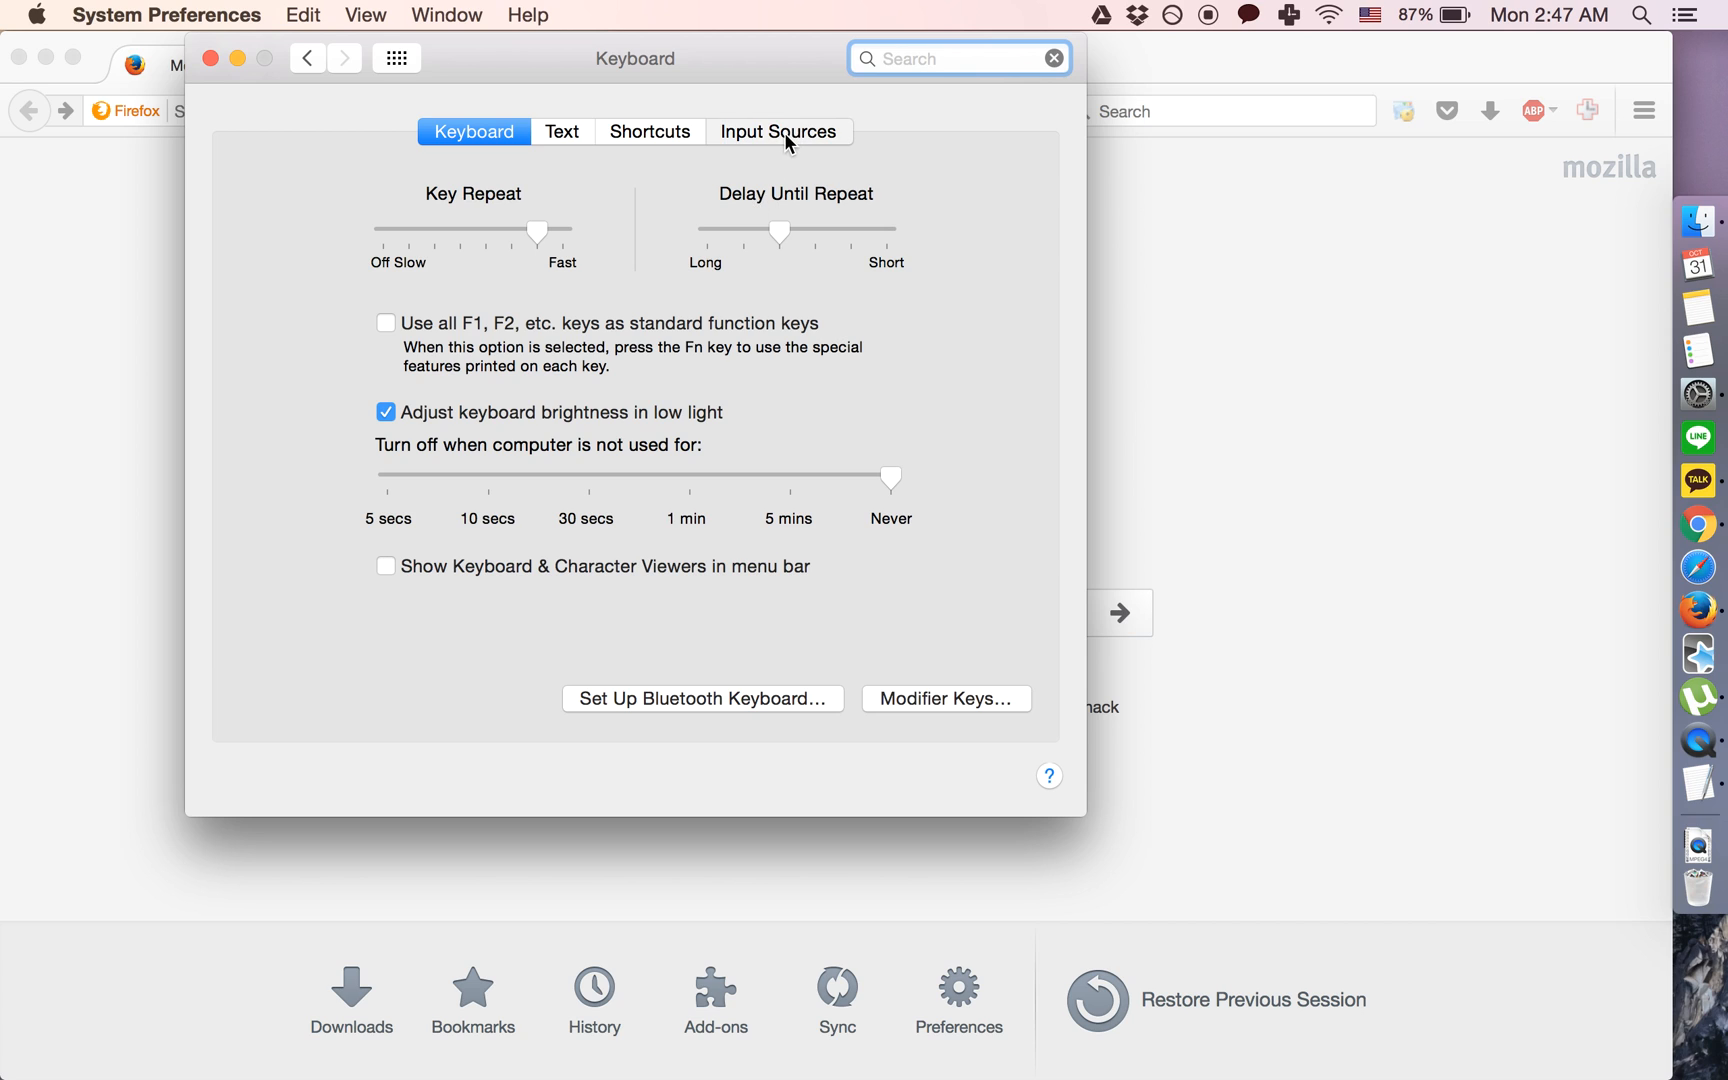
{"action": "left_click", "coordinate": [778, 131]}
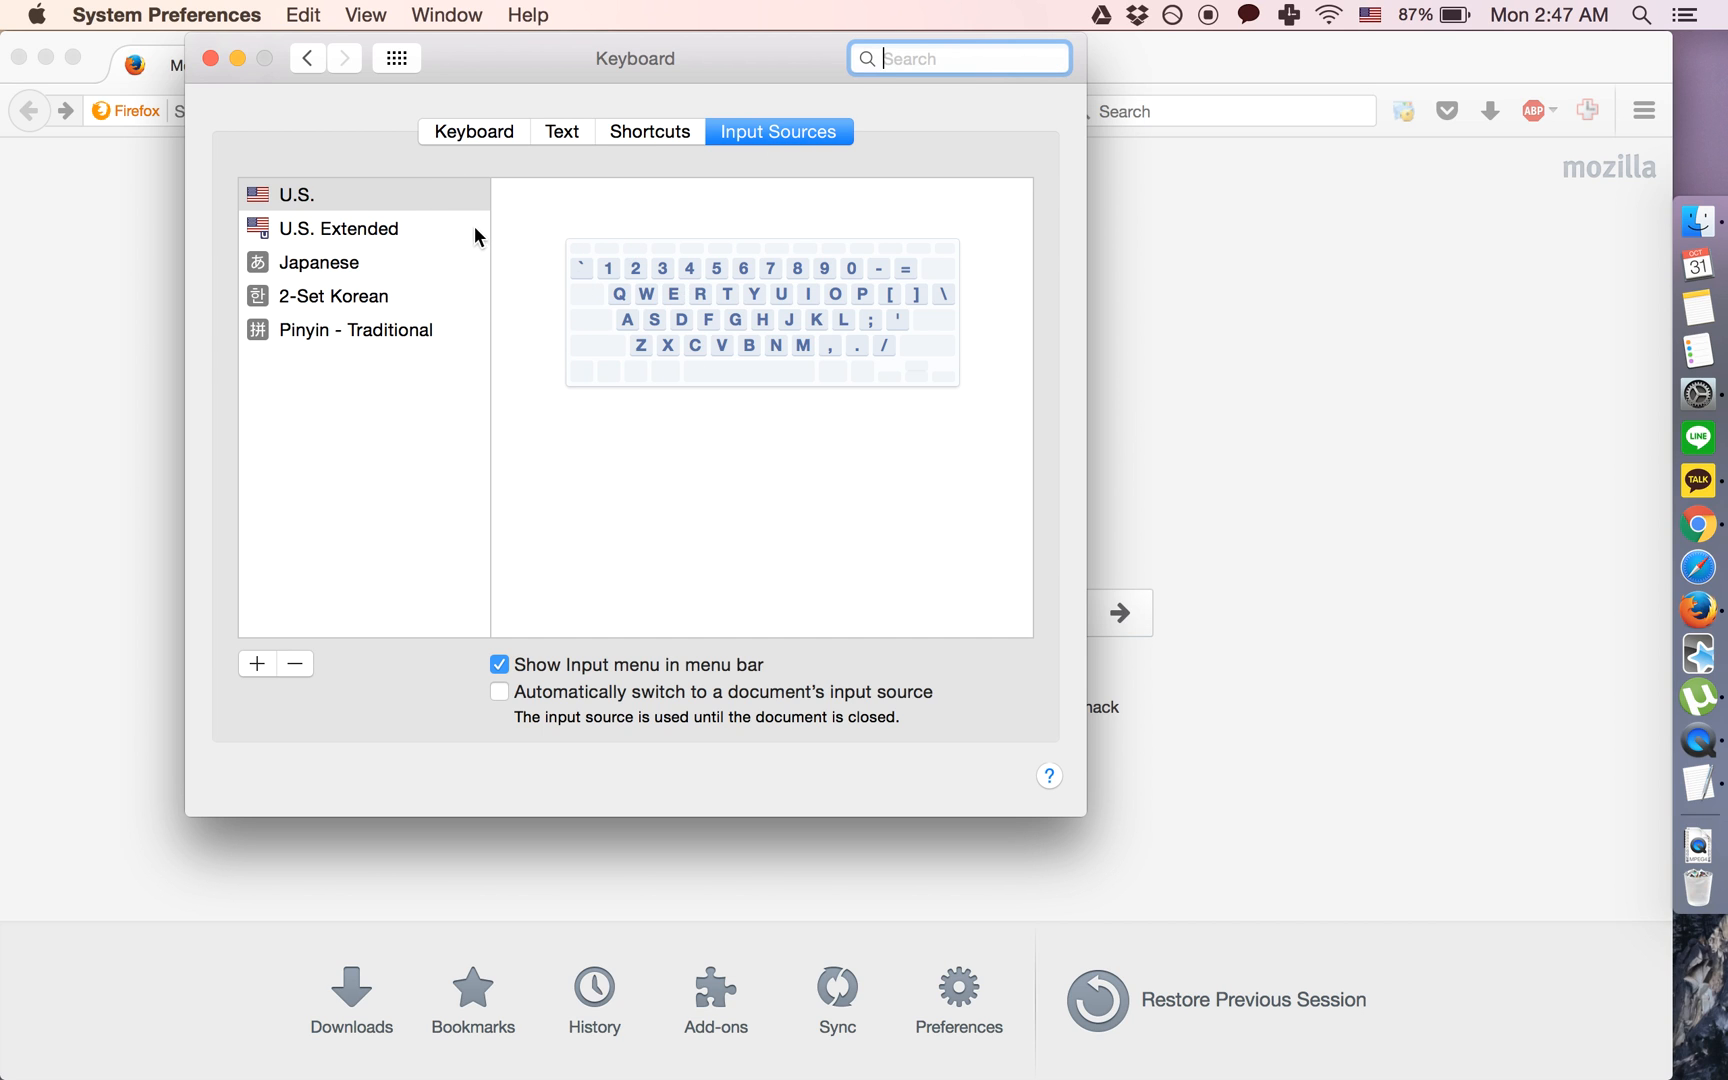
{"action": "mouse_move", "coordinate": [338, 163]}
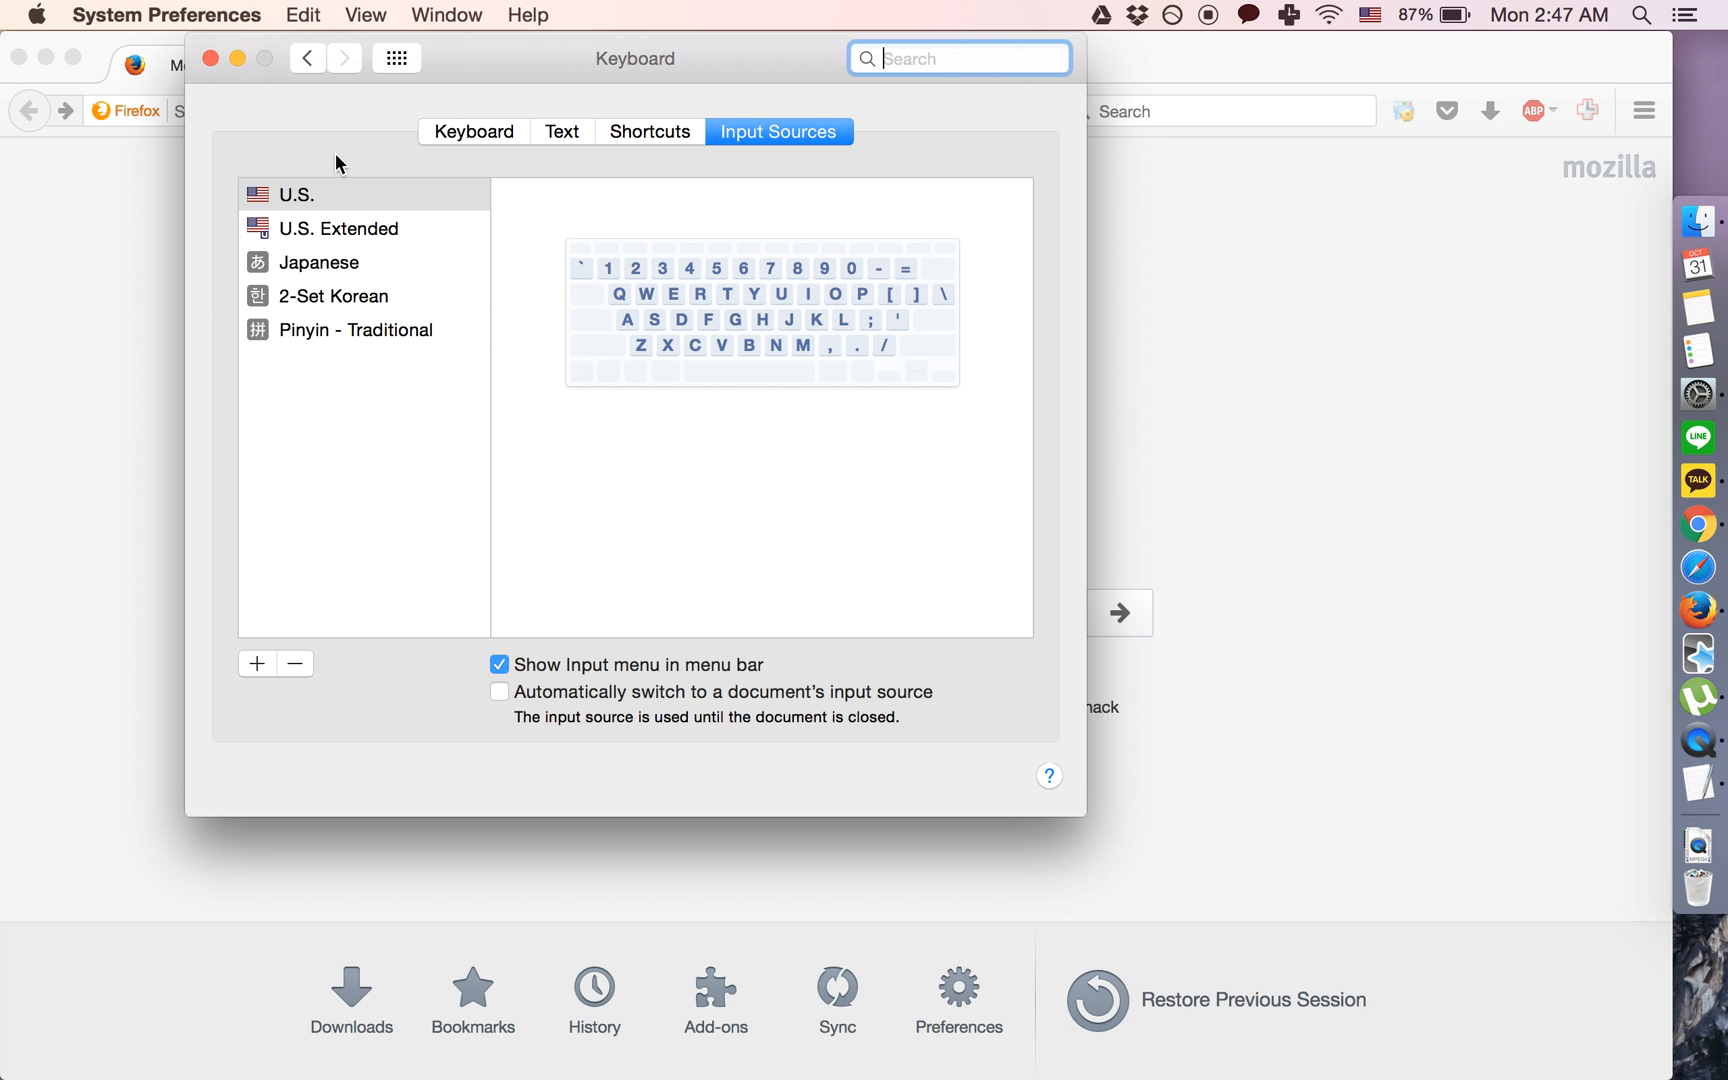
{"action": "mouse_move", "coordinate": [460, 324]}
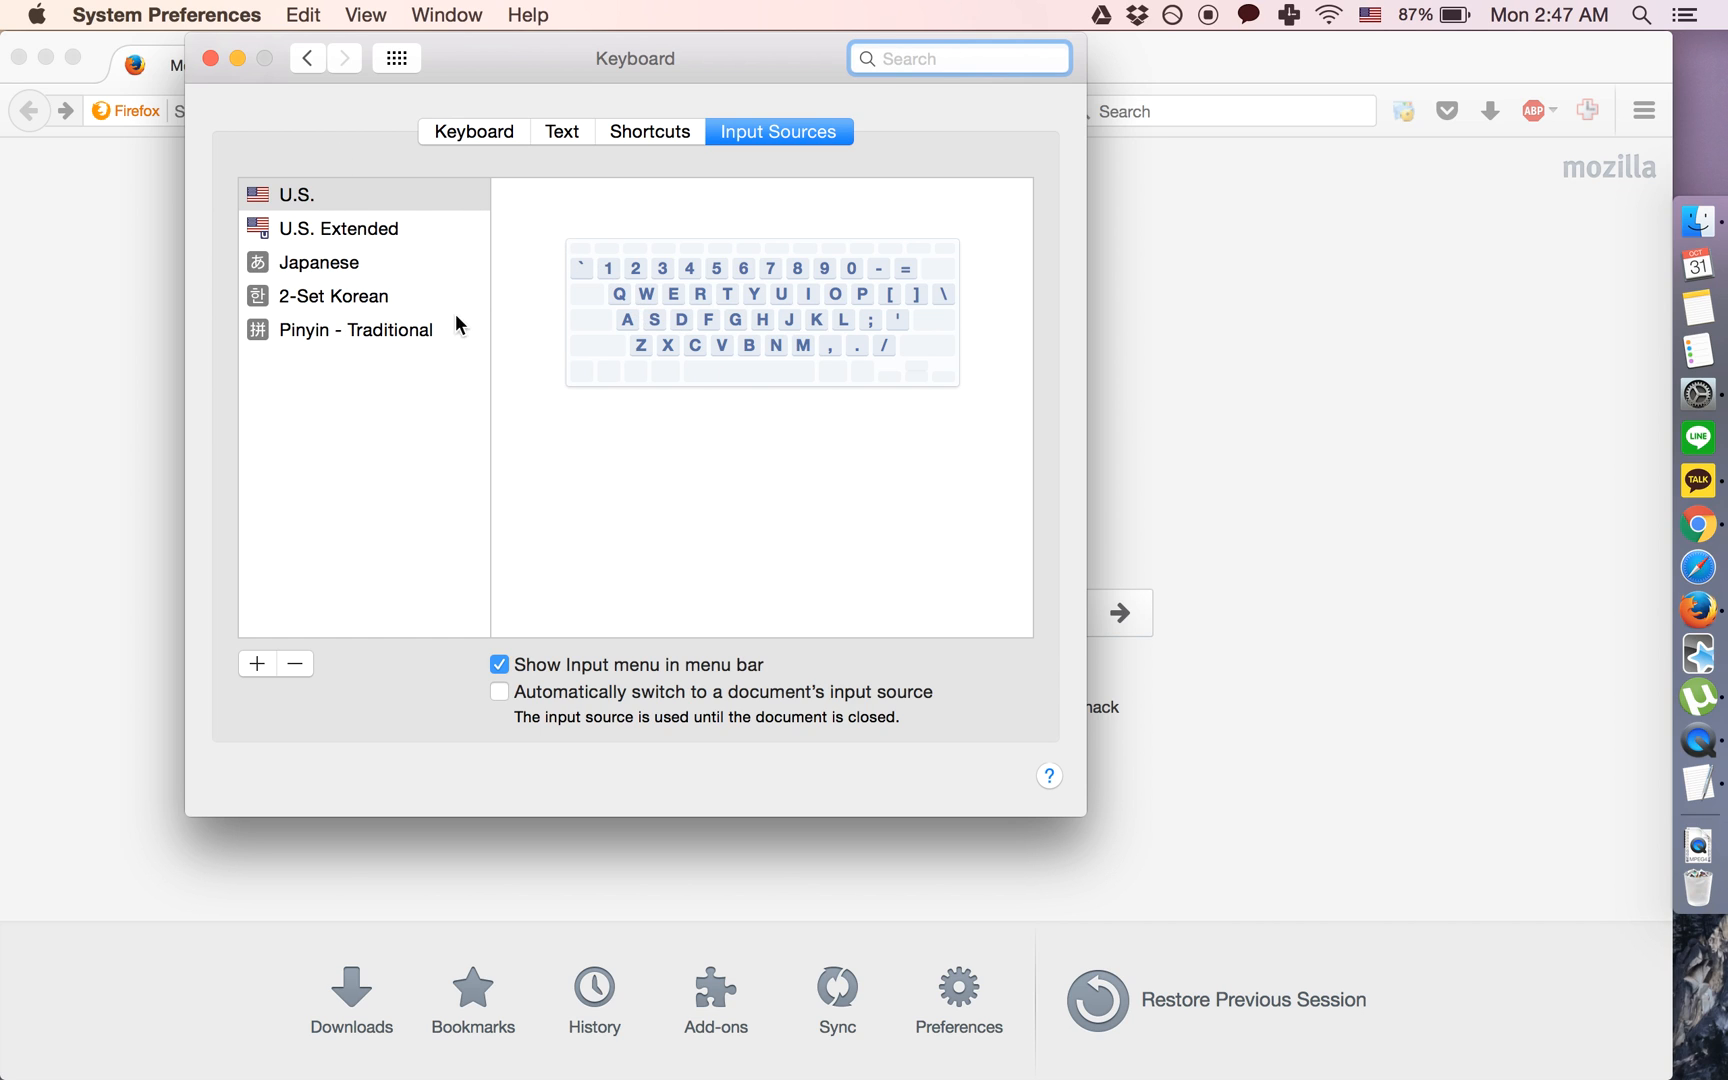
{"action": "mouse_move", "coordinate": [225, 83]}
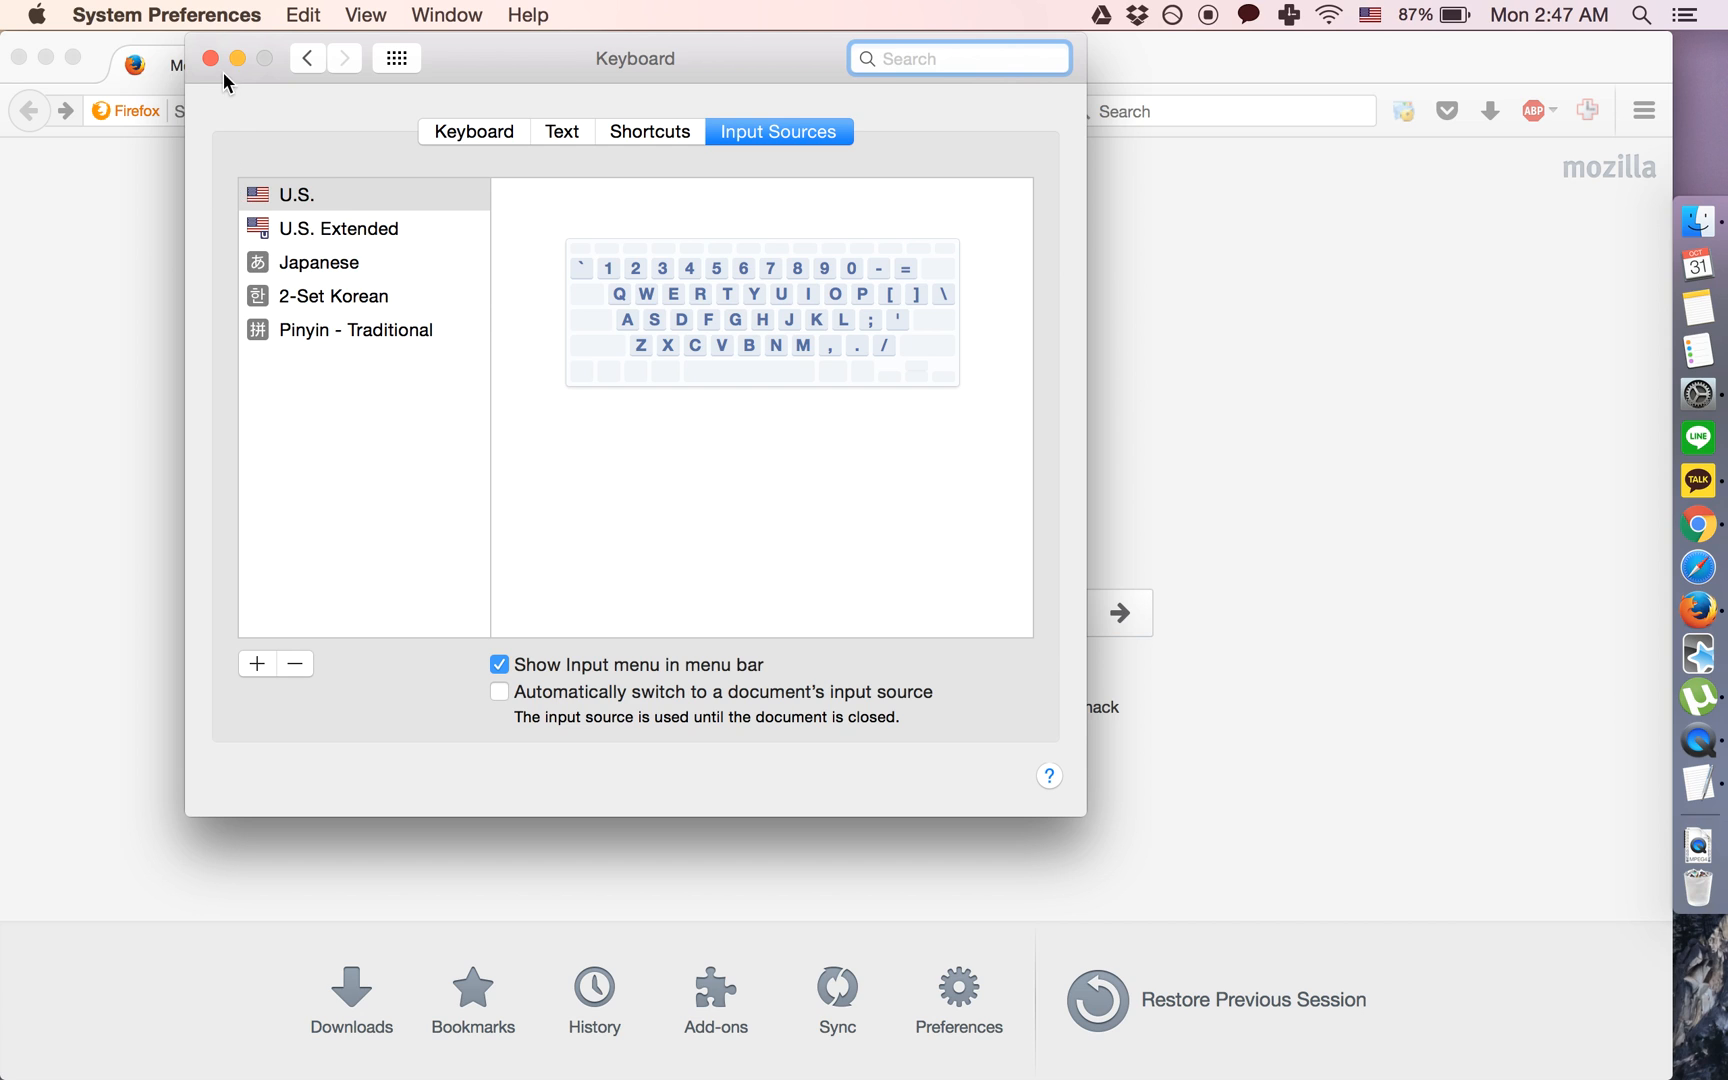
{"action": "left_click", "coordinate": [209, 58]}
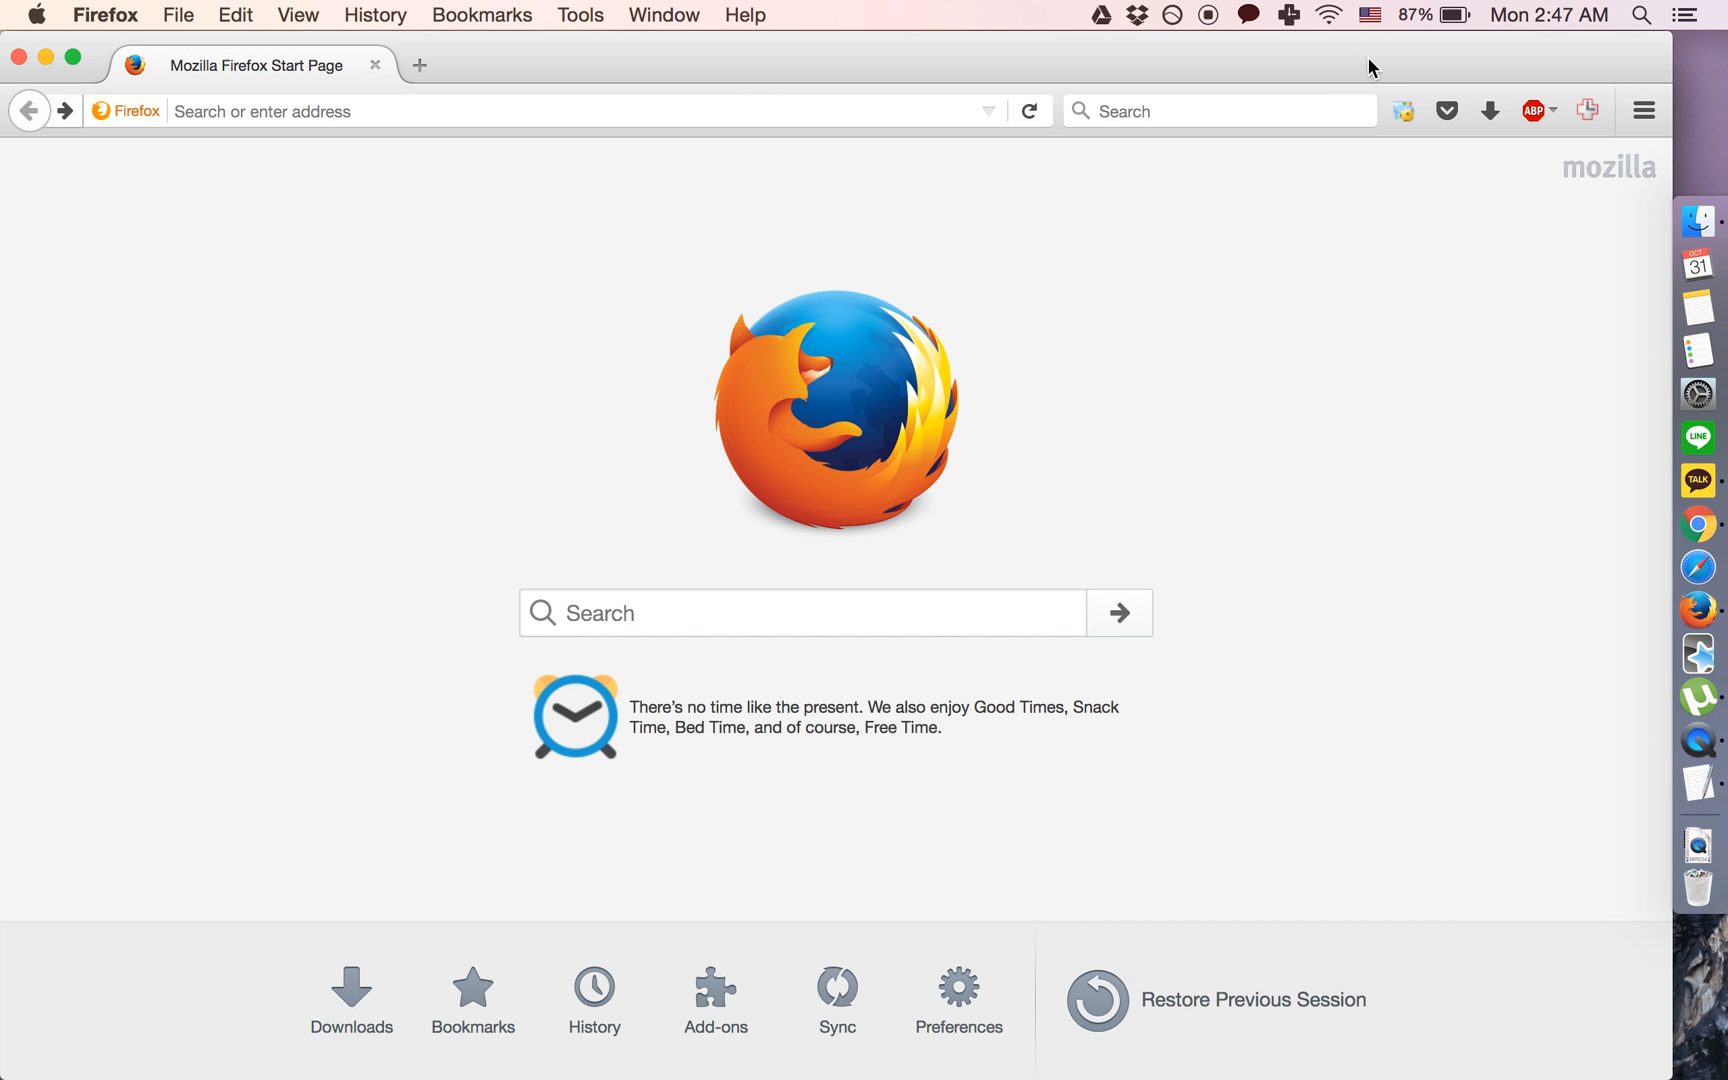
Open Keyboard Preferences from the flag input menu in the menu bar
{"action": "left_click", "coordinate": [1370, 15]}
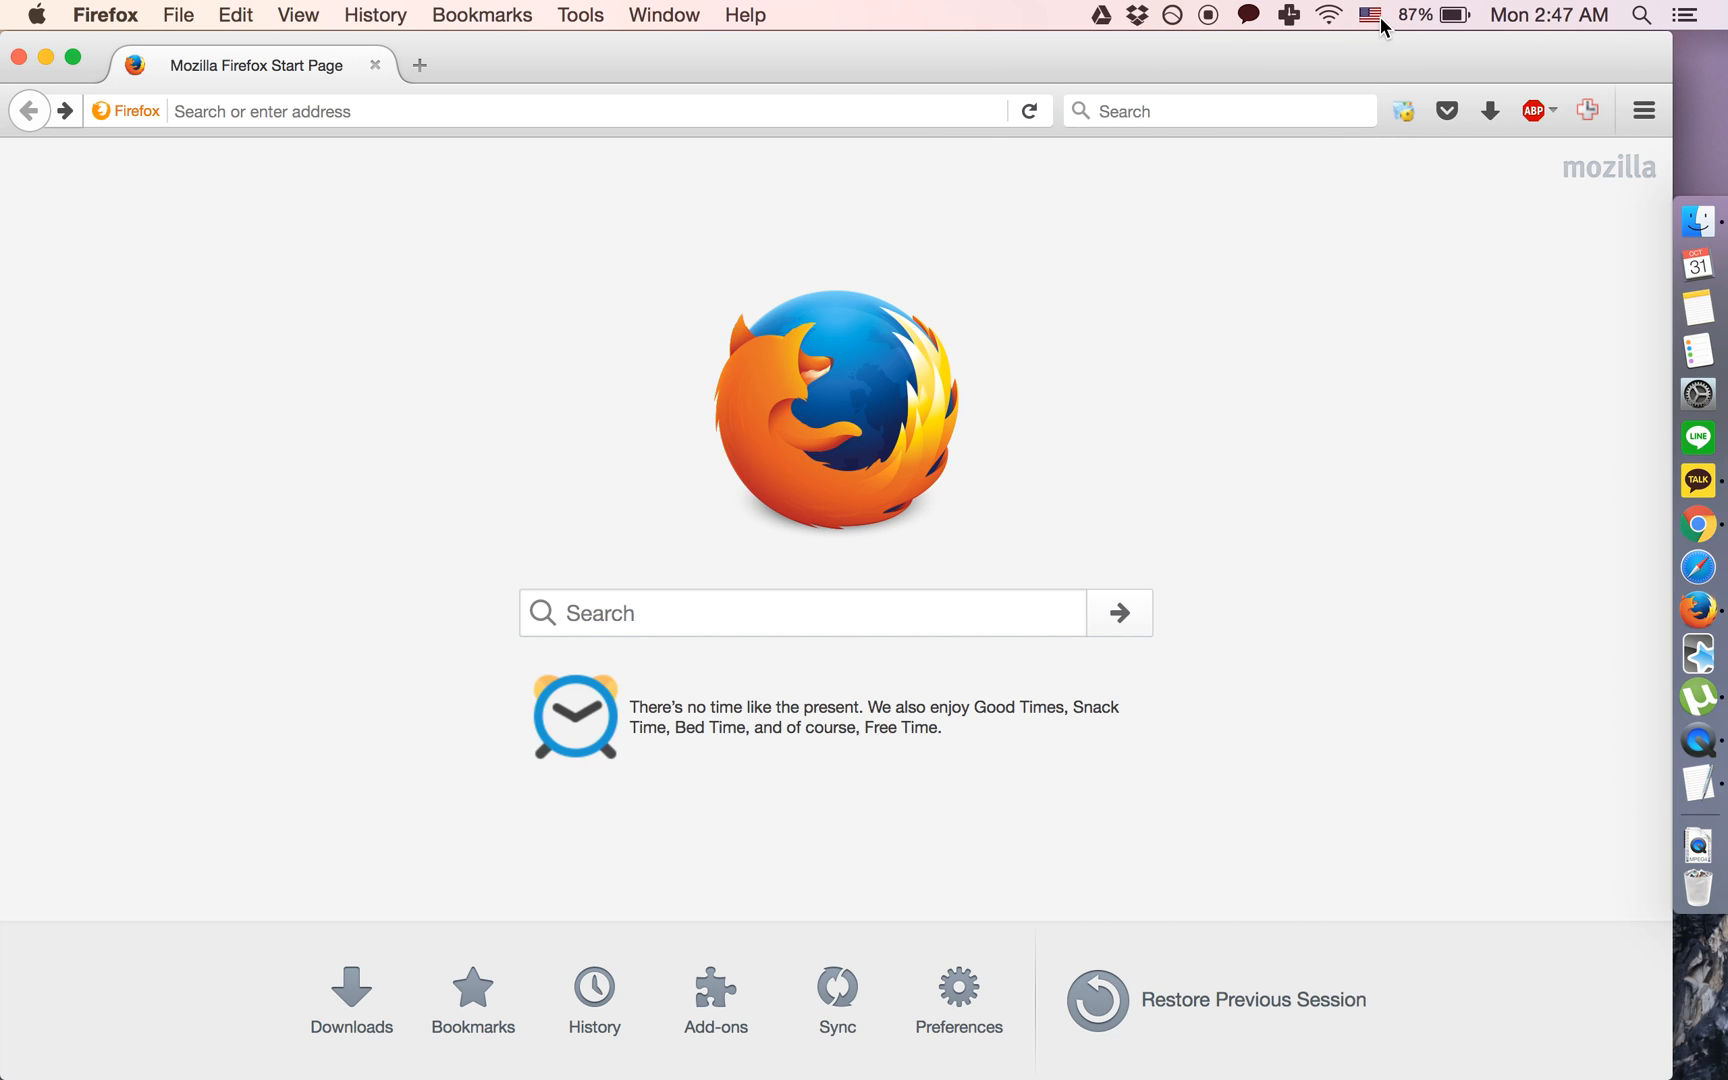
{"action": "left_click", "coordinate": [1371, 14]}
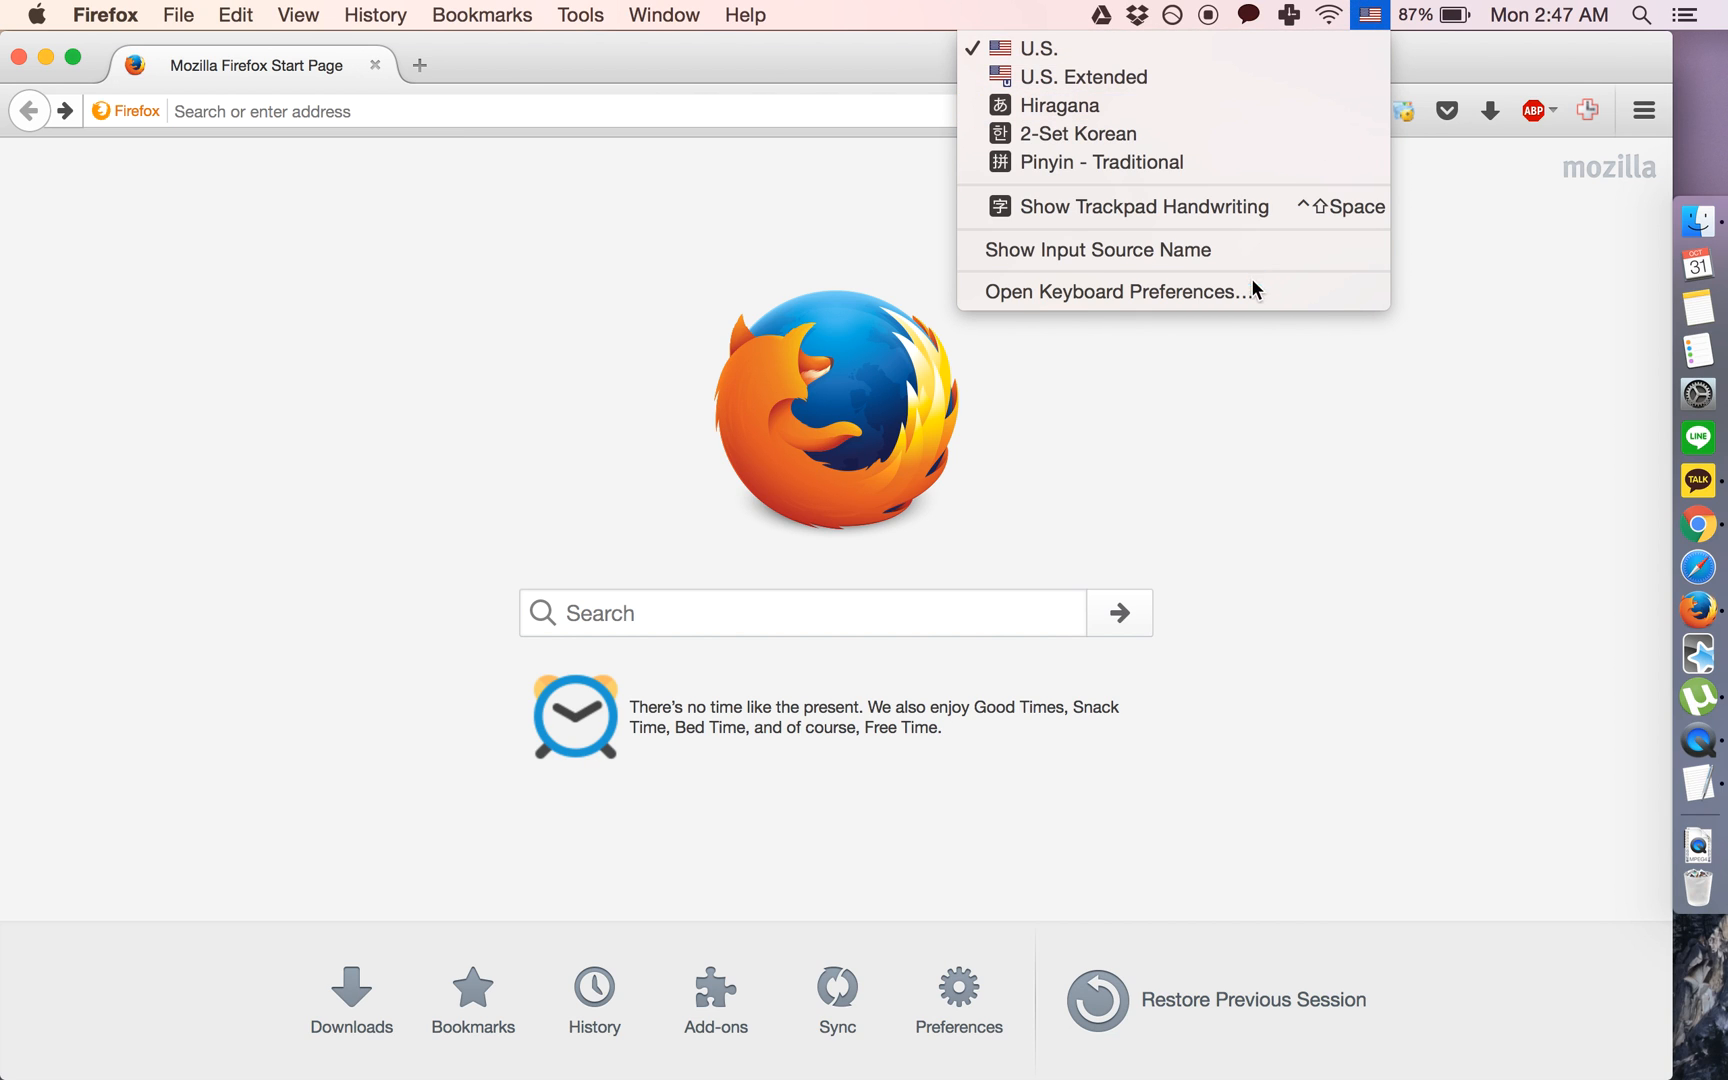
{"action": "left_click", "coordinate": [1117, 291]}
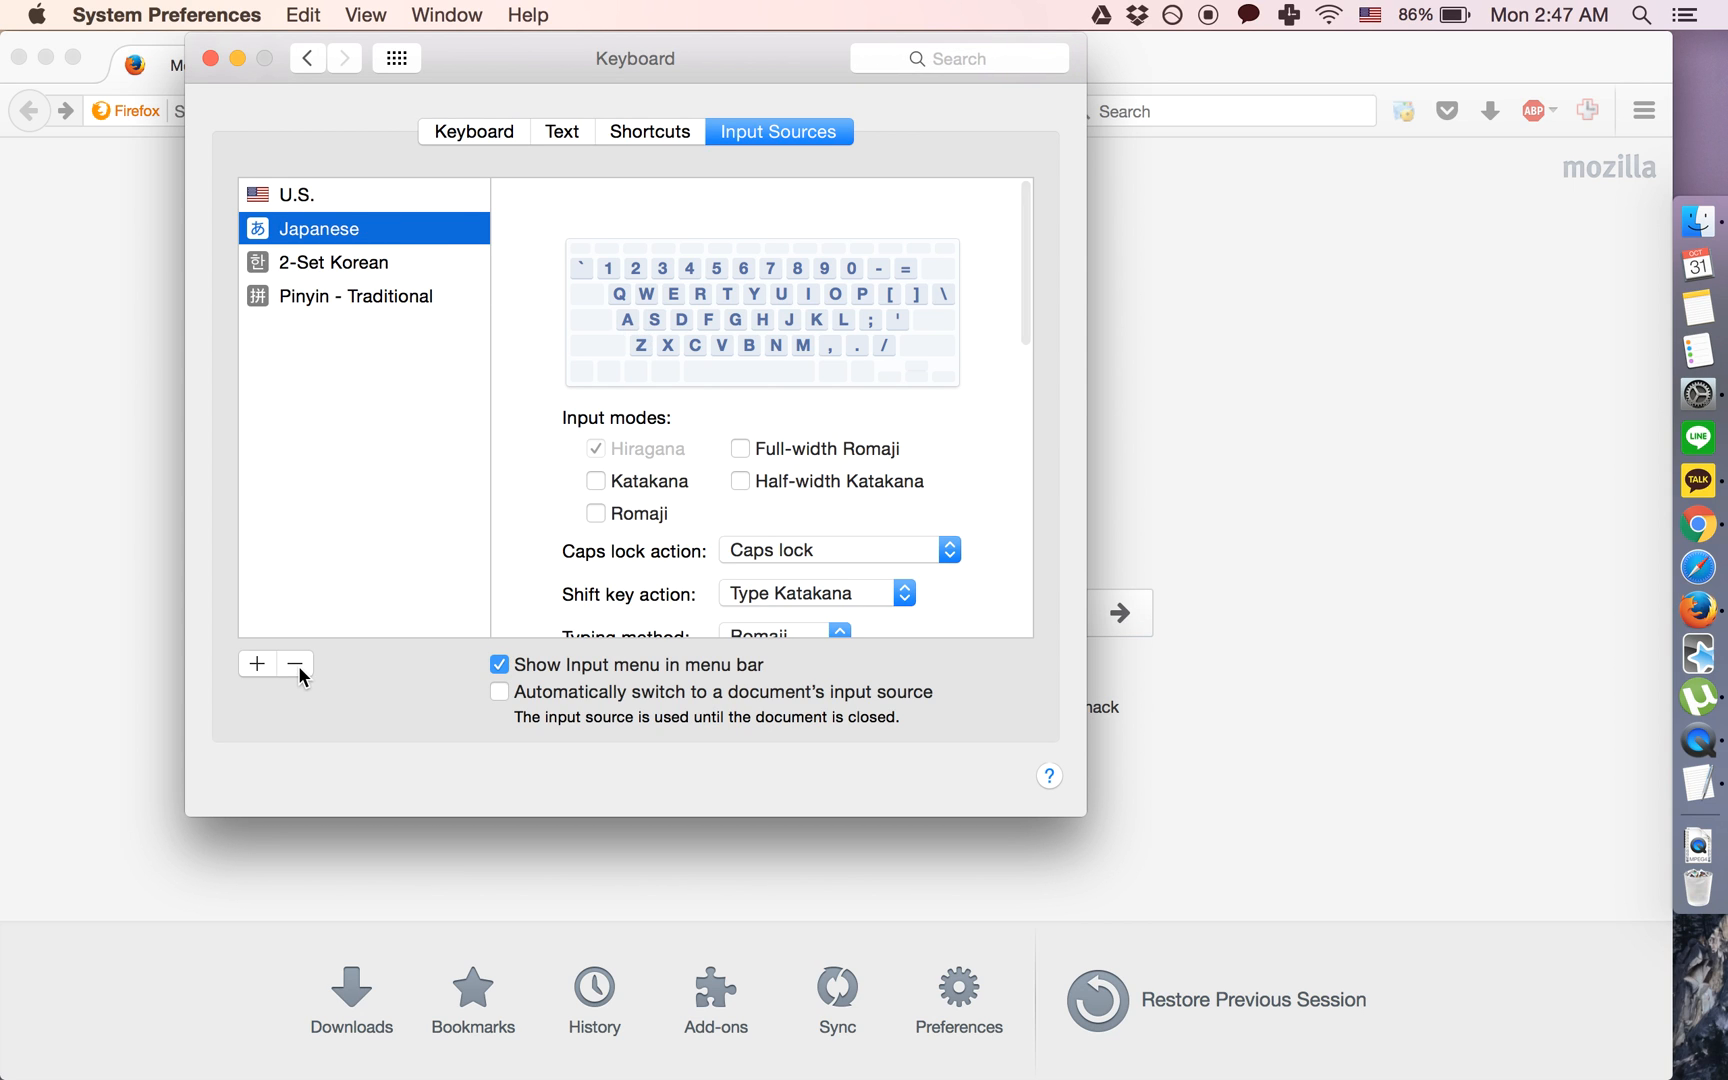
Add the English U.S. Extended layout as a keyboard input source
{"action": "left_click", "coordinate": [294, 194]}
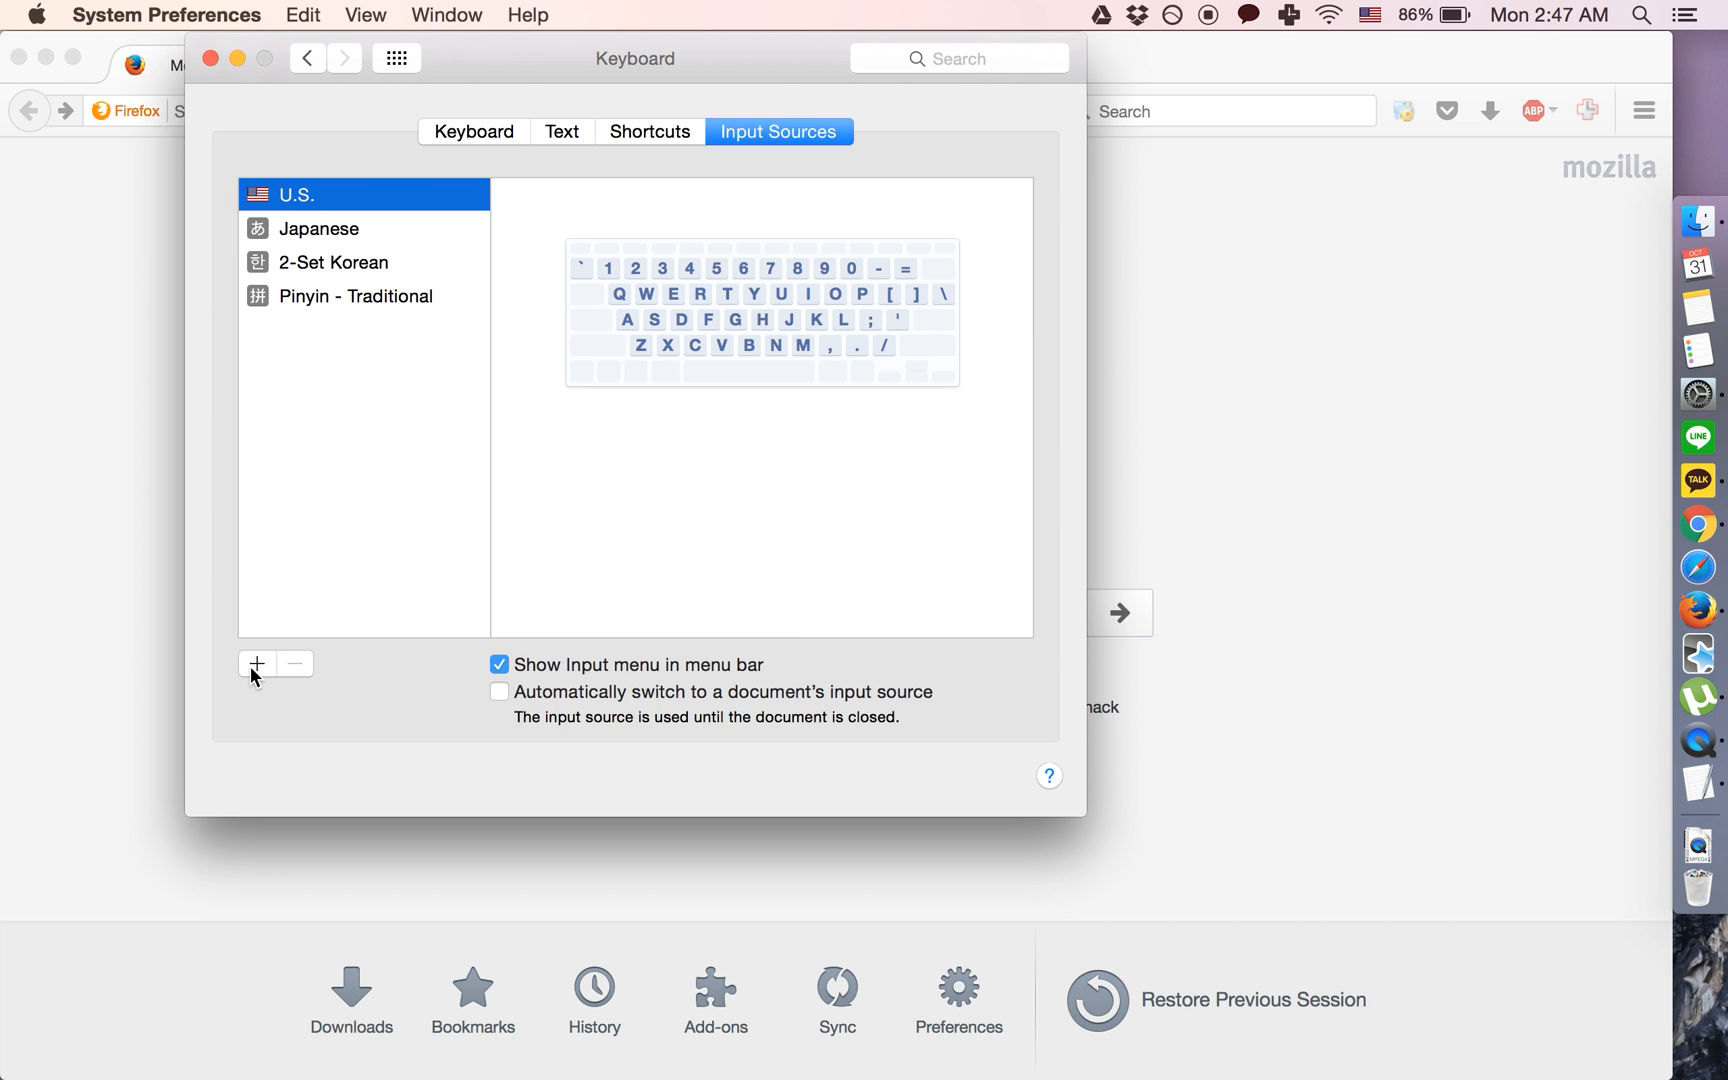
{"action": "left_click", "coordinate": [257, 663]}
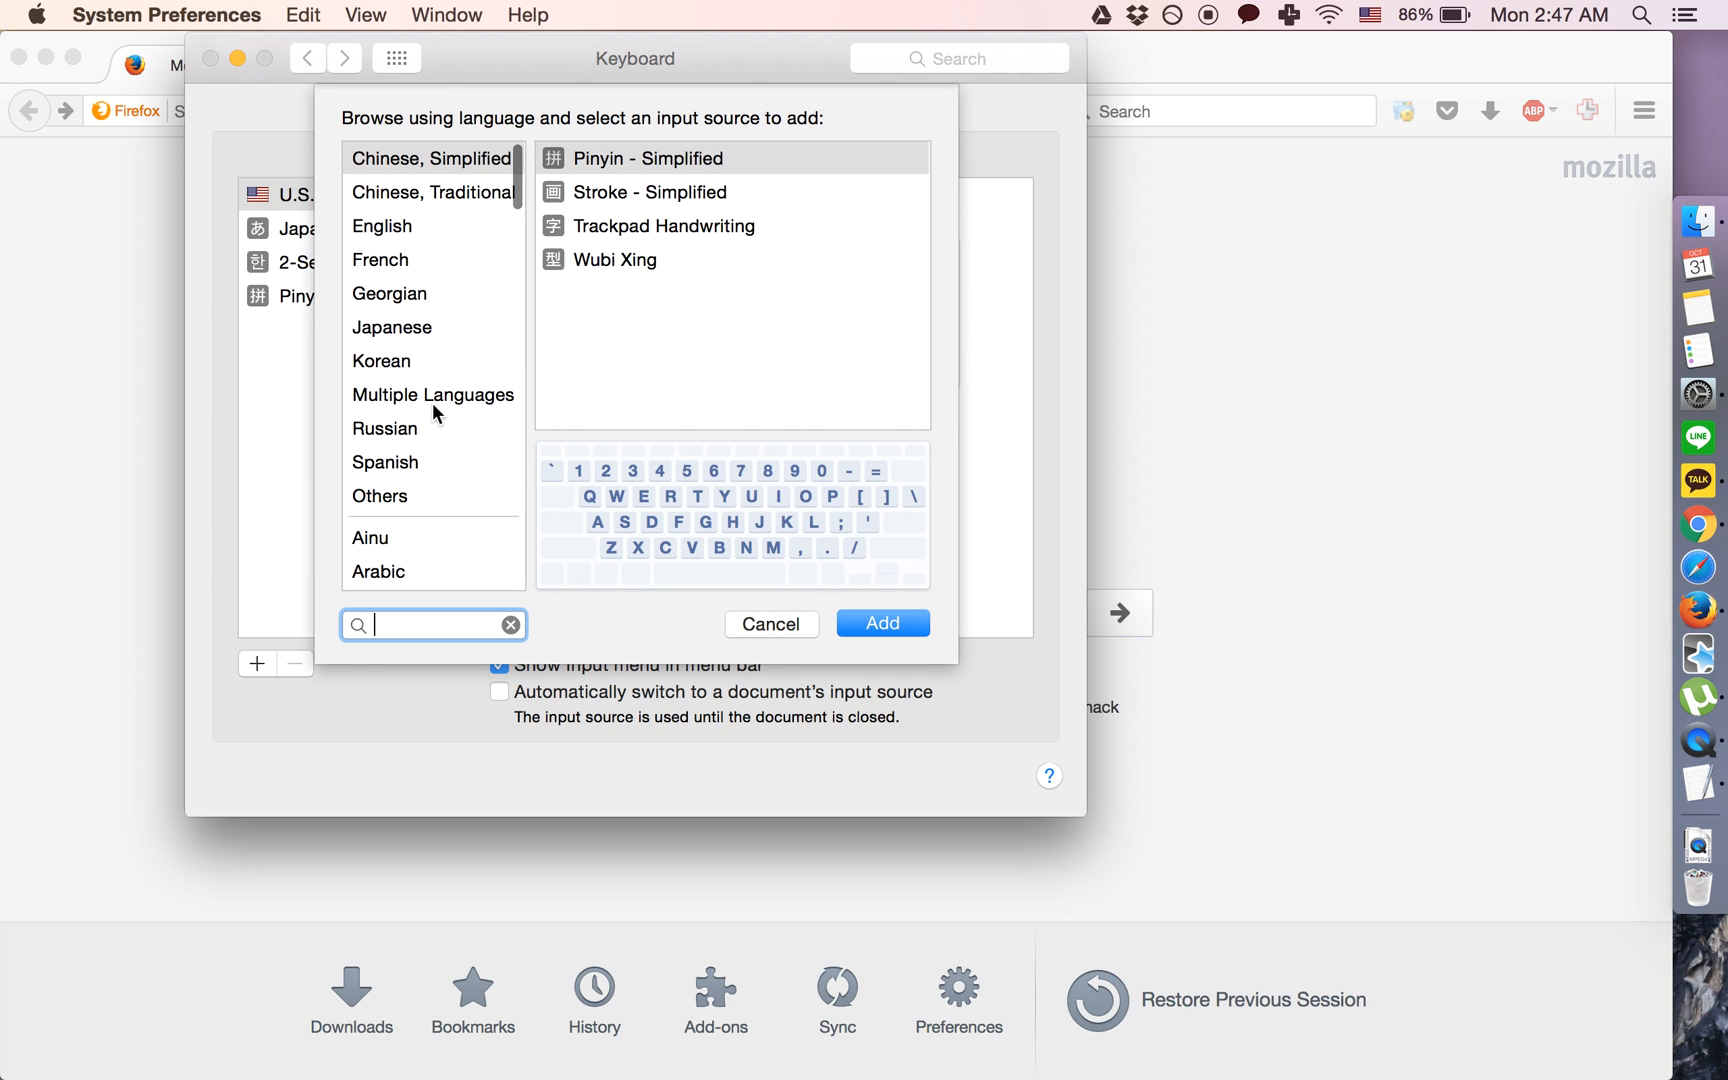
{"action": "left_click", "coordinate": [381, 226]}
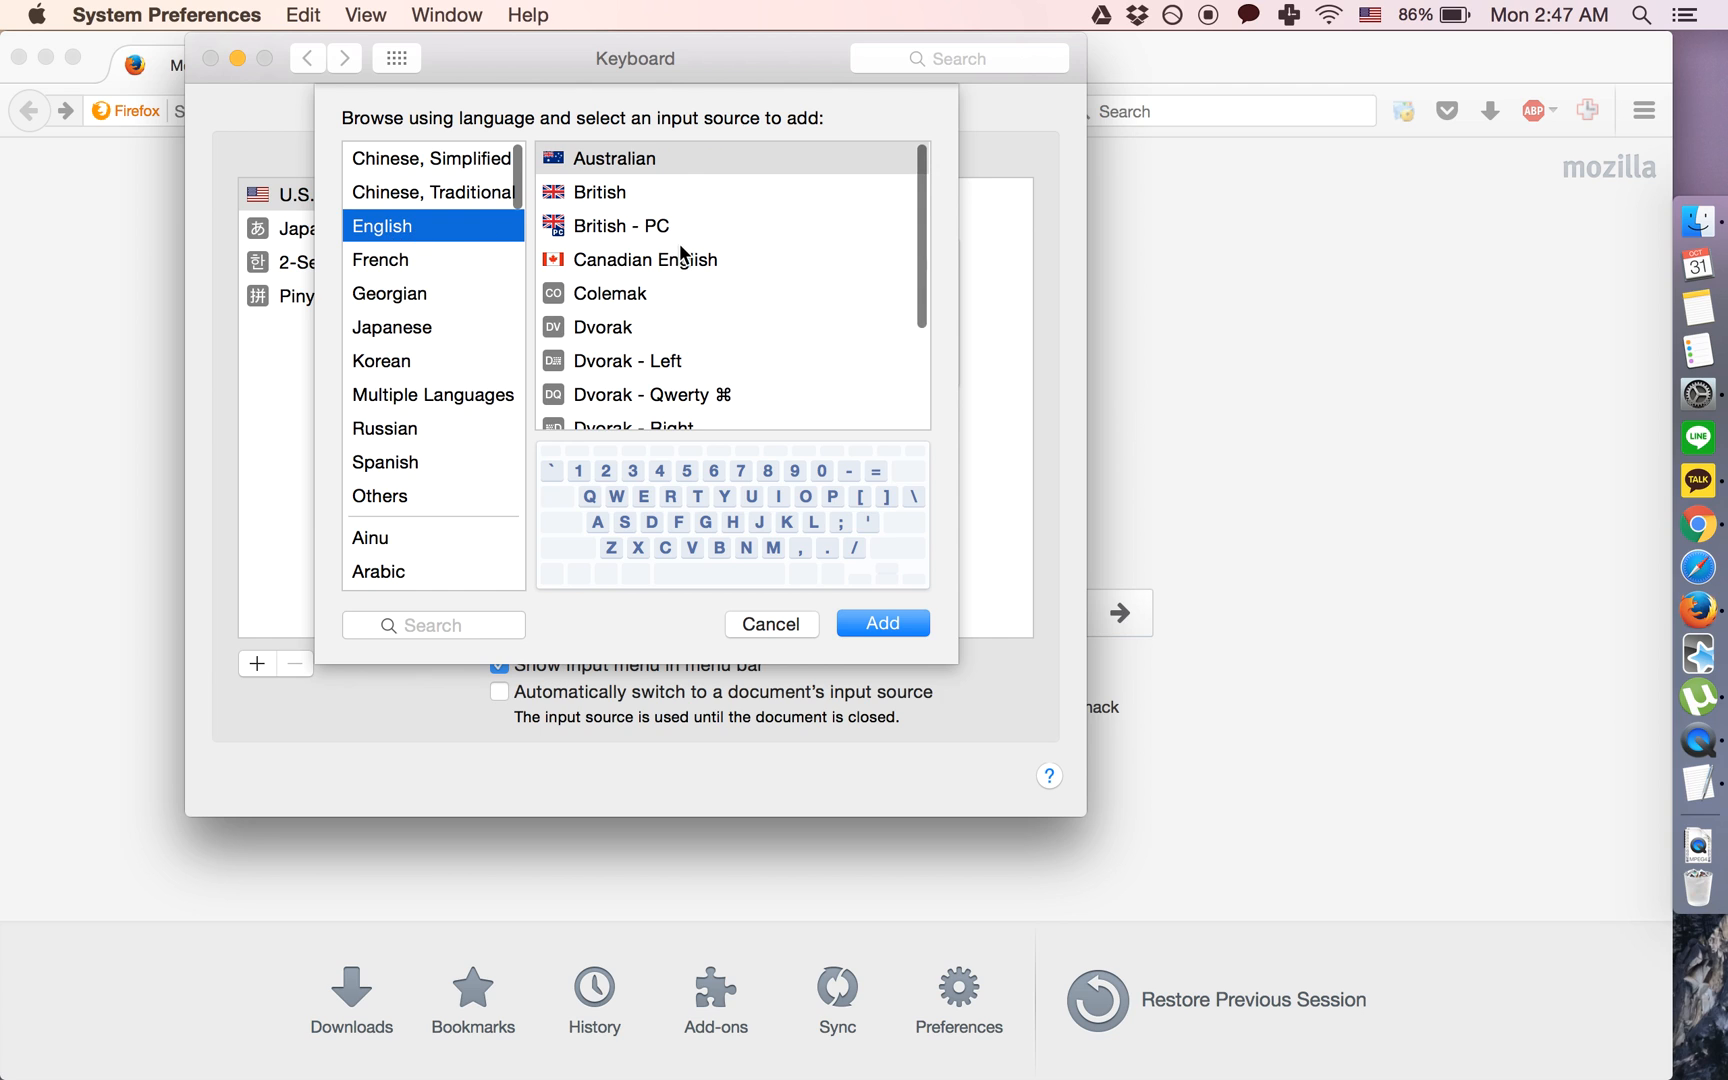
{"action": "left_click", "coordinate": [631, 378]}
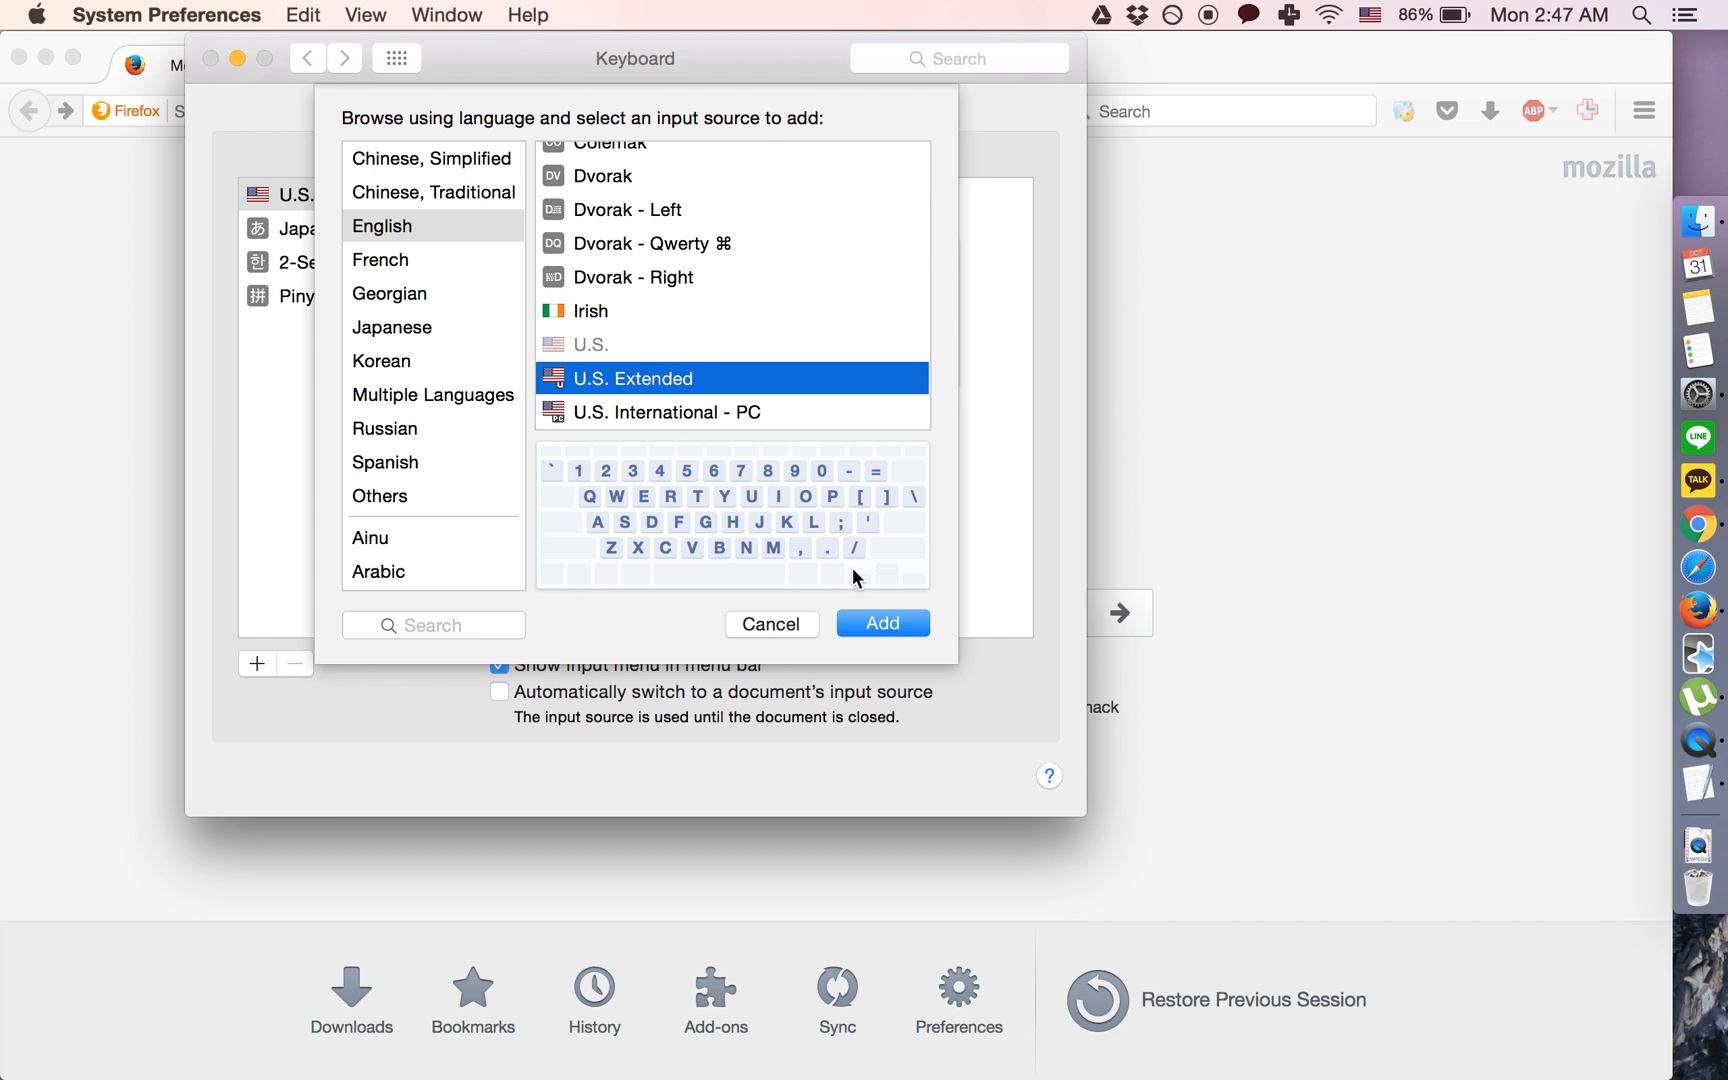
{"action": "left_click", "coordinate": [882, 623]}
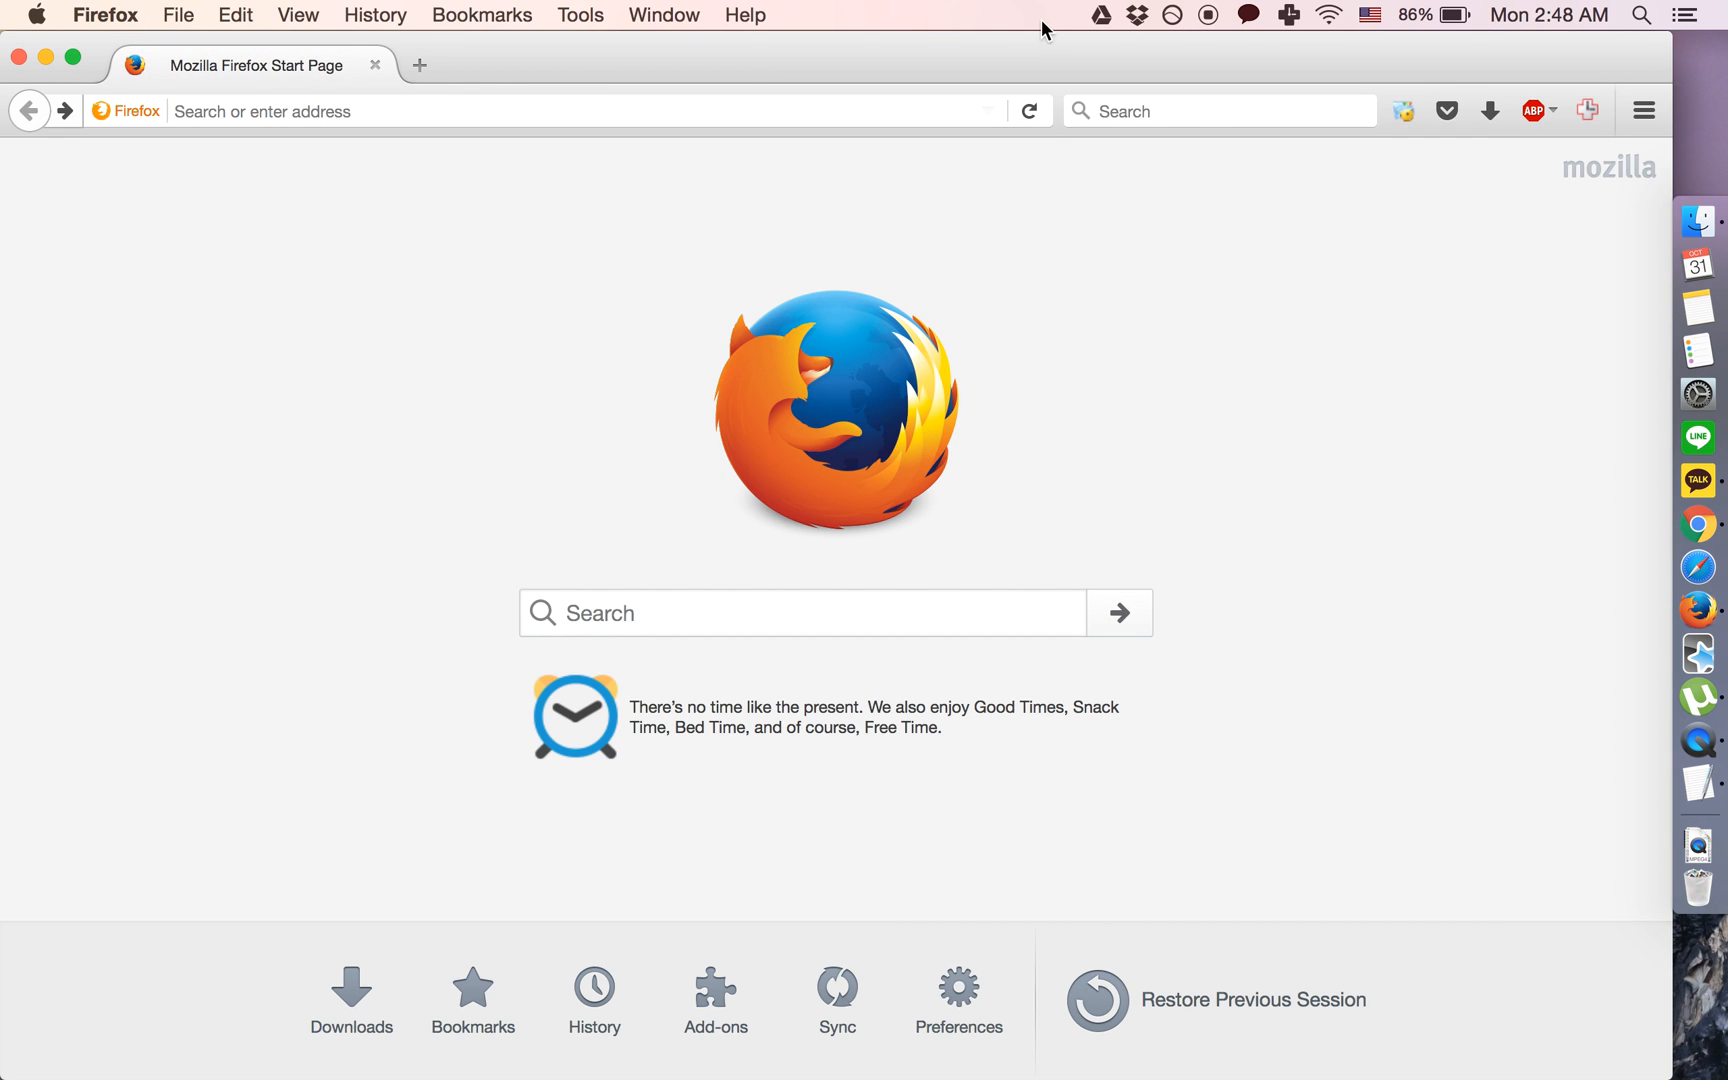
Open the flag input menu in the menu bar
{"action": "left_click", "coordinate": [1369, 15]}
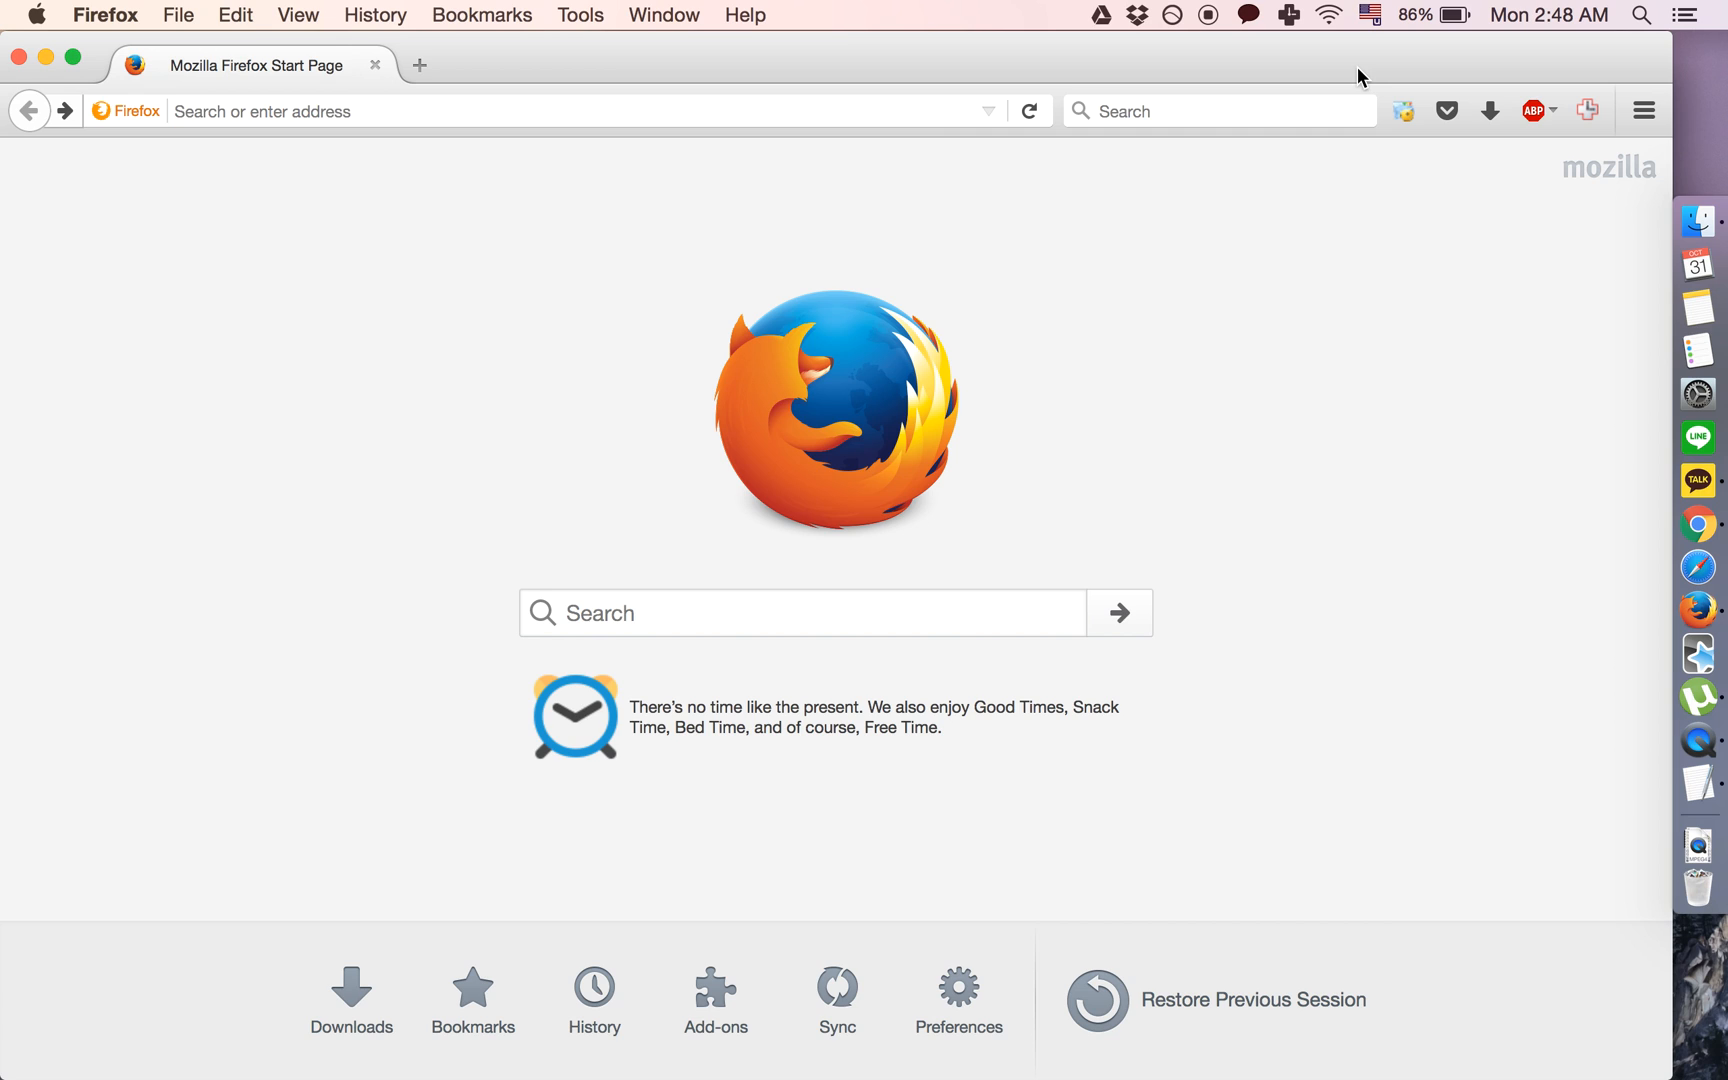
{"action": "mouse_move", "coordinate": [1695, 782]}
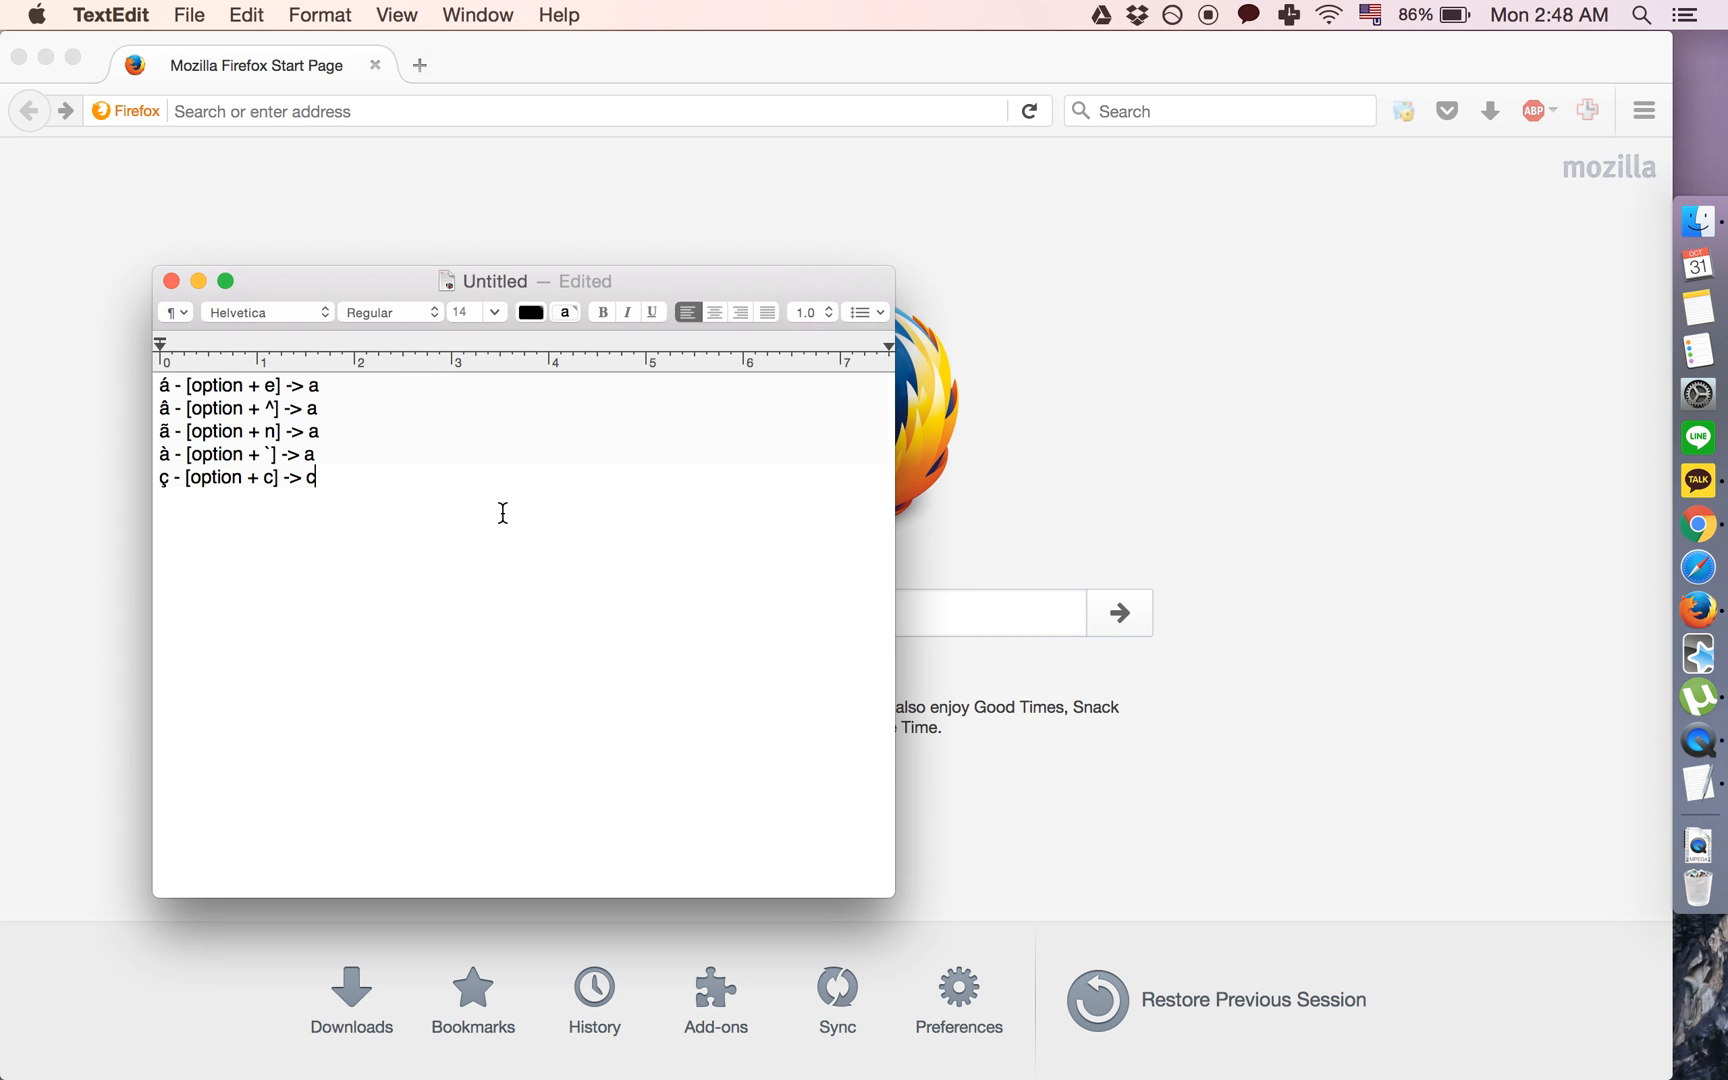
Type a plain 'c' at the end of the ç shortcut line
{"action": "type", "text": "c"}
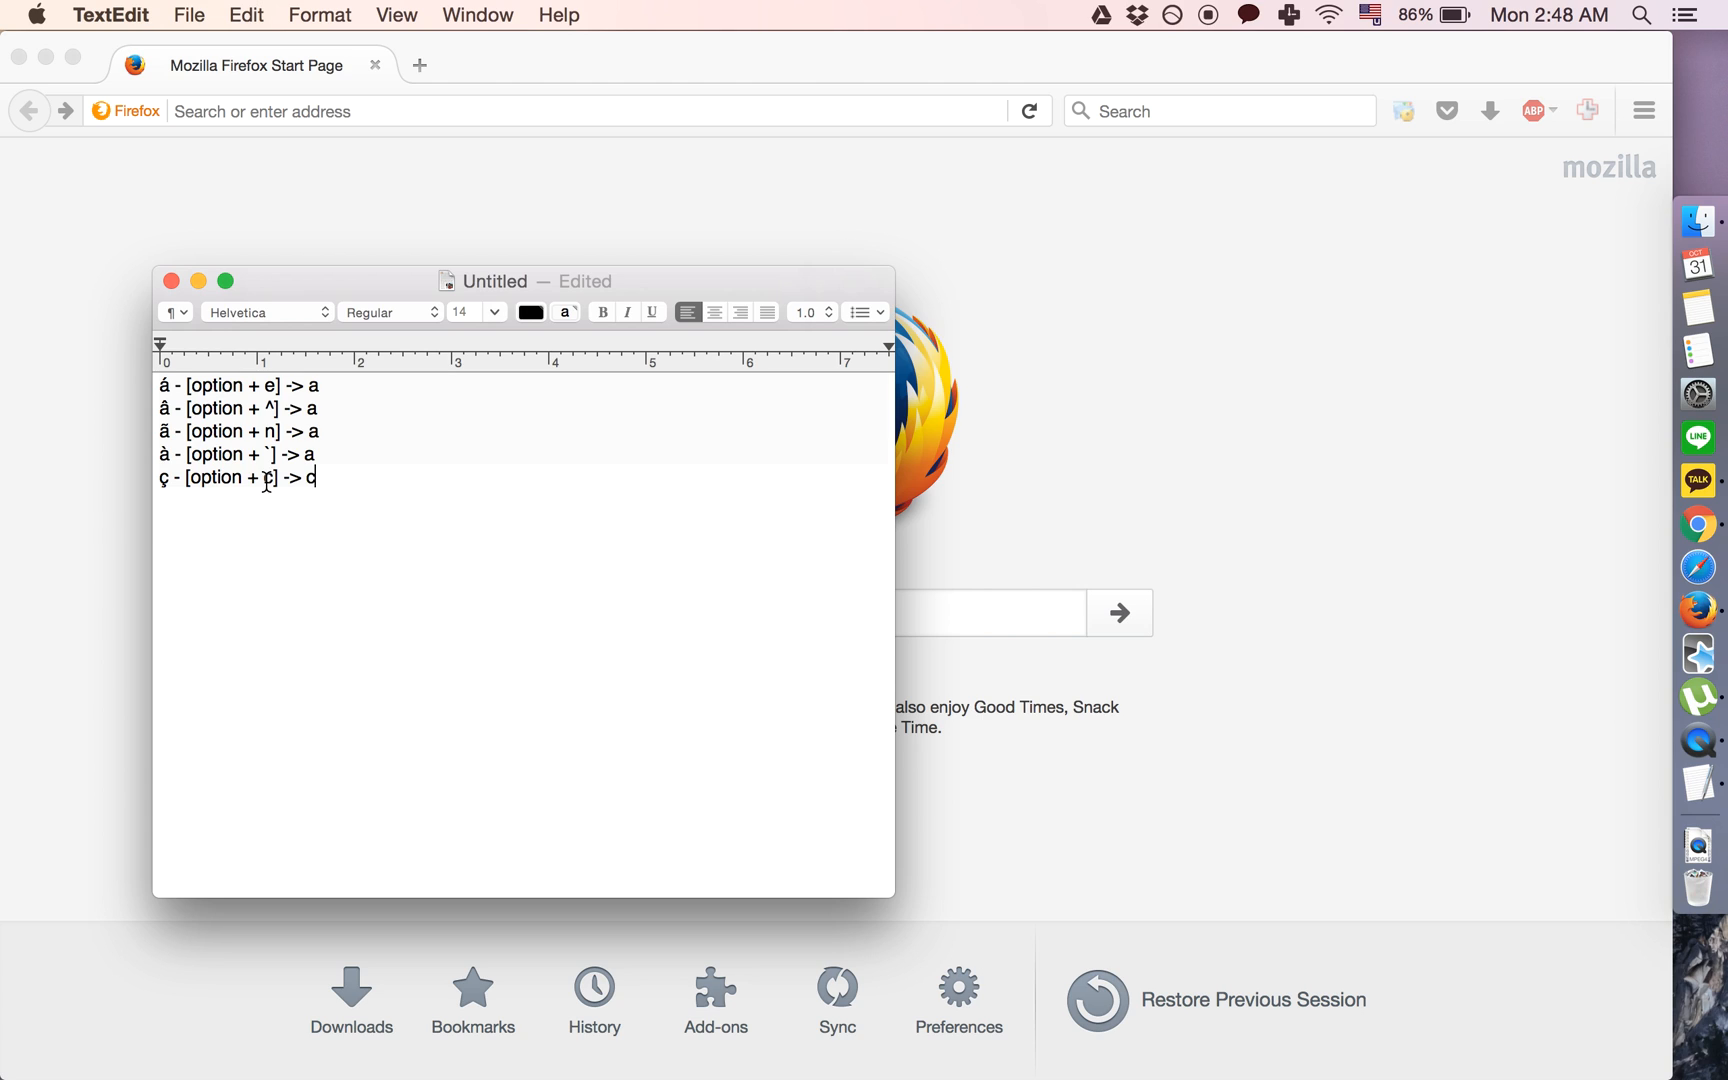
{"action": "type", "text": "c"}
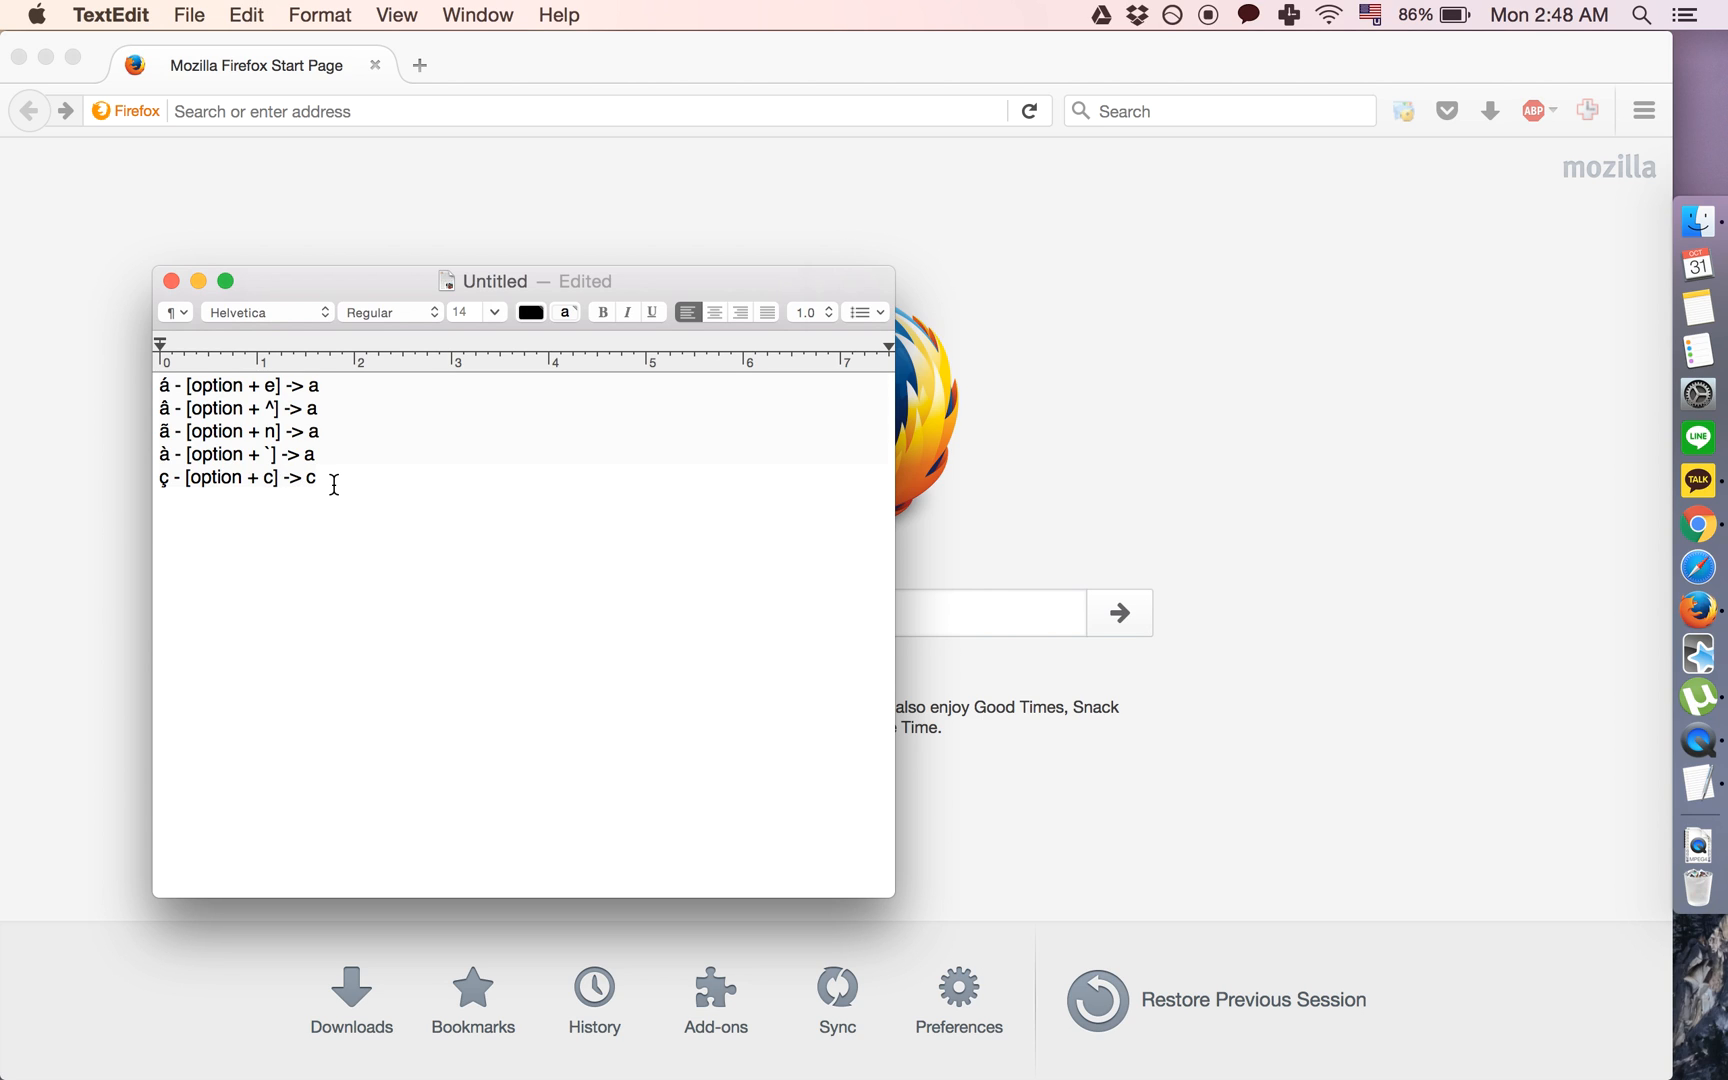
{"action": "mouse_move", "coordinate": [277, 408]}
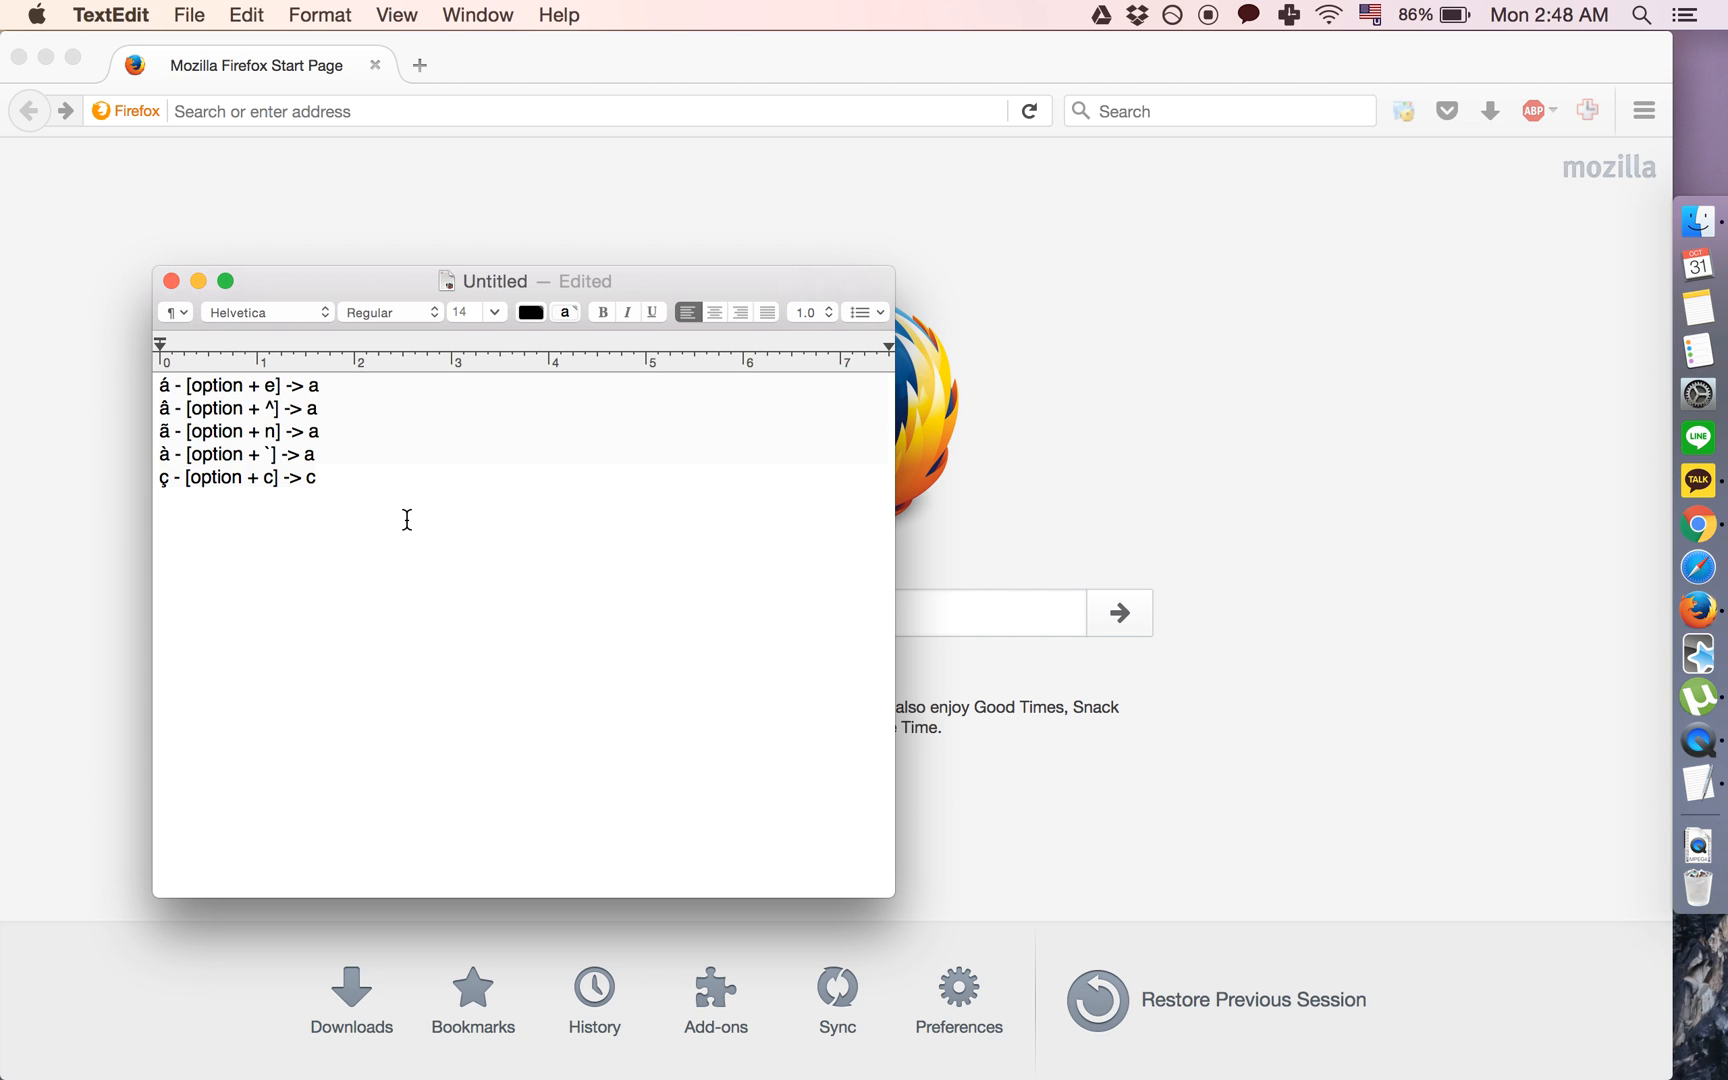
Type 'é' and 'î' on two new lines below the shortcut list
{"action": "left_click", "coordinate": [160, 521]}
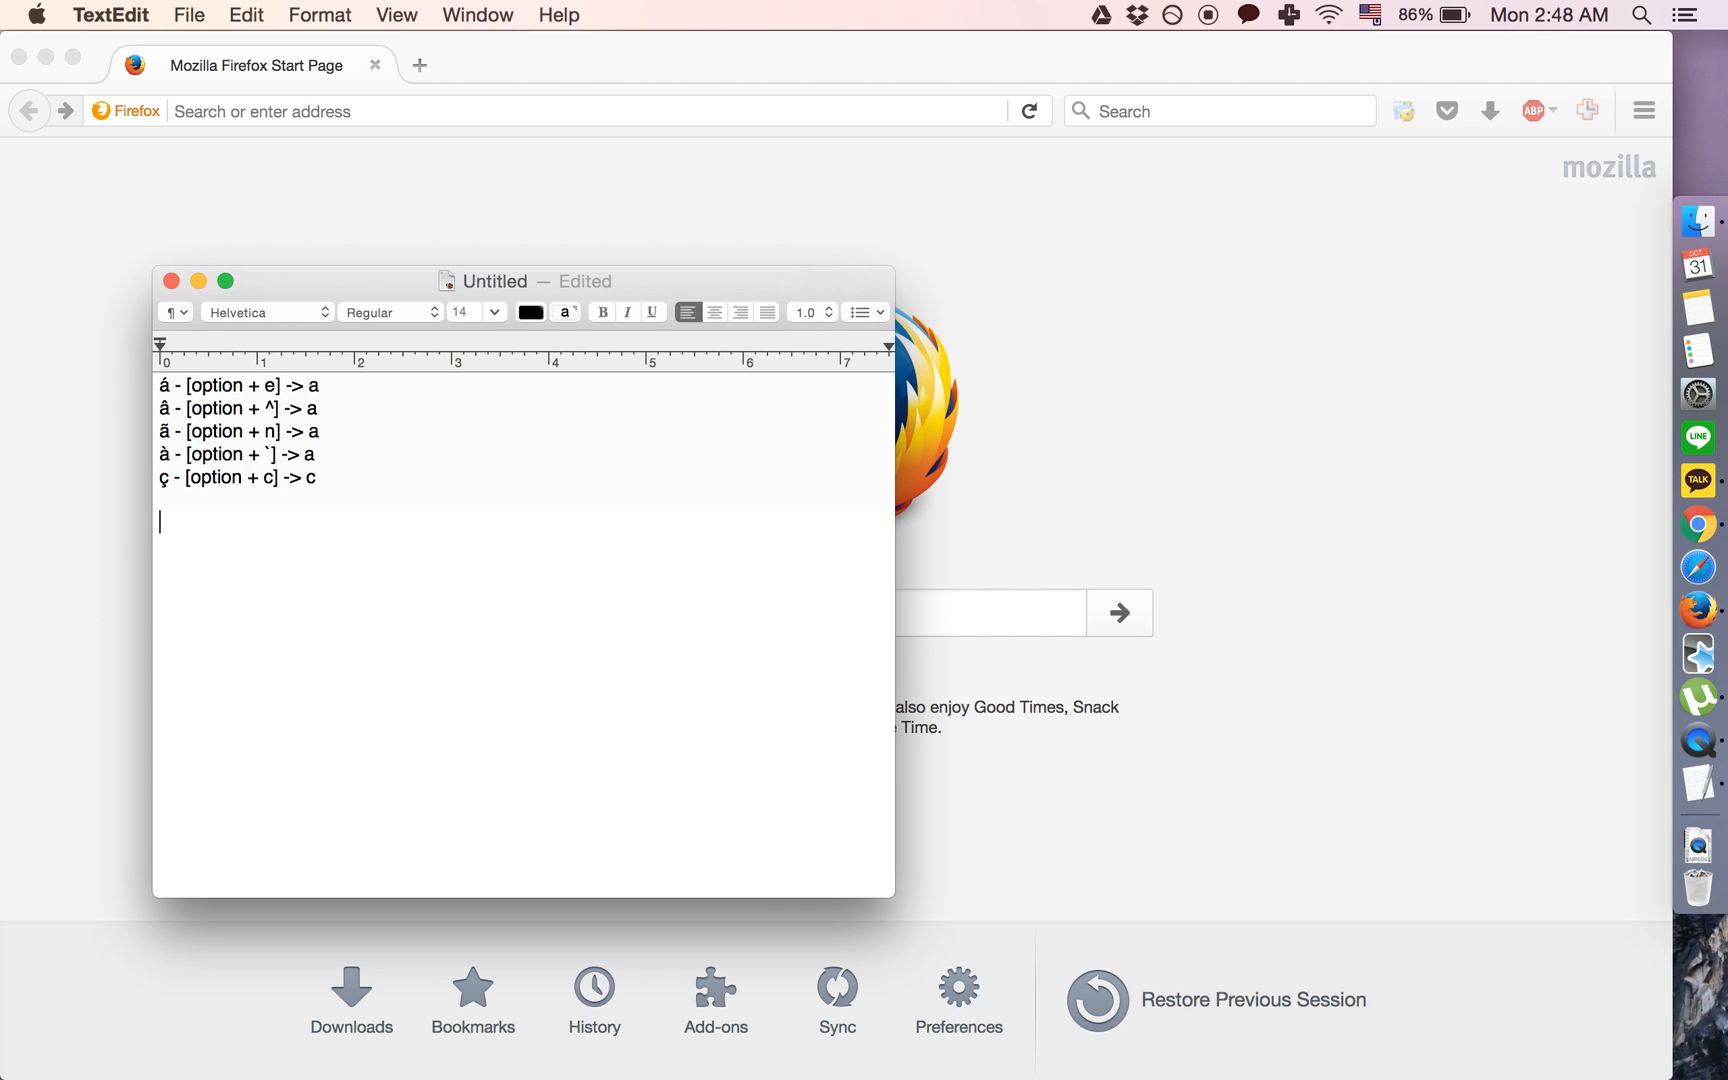
{"action": "type", "text": "é"}
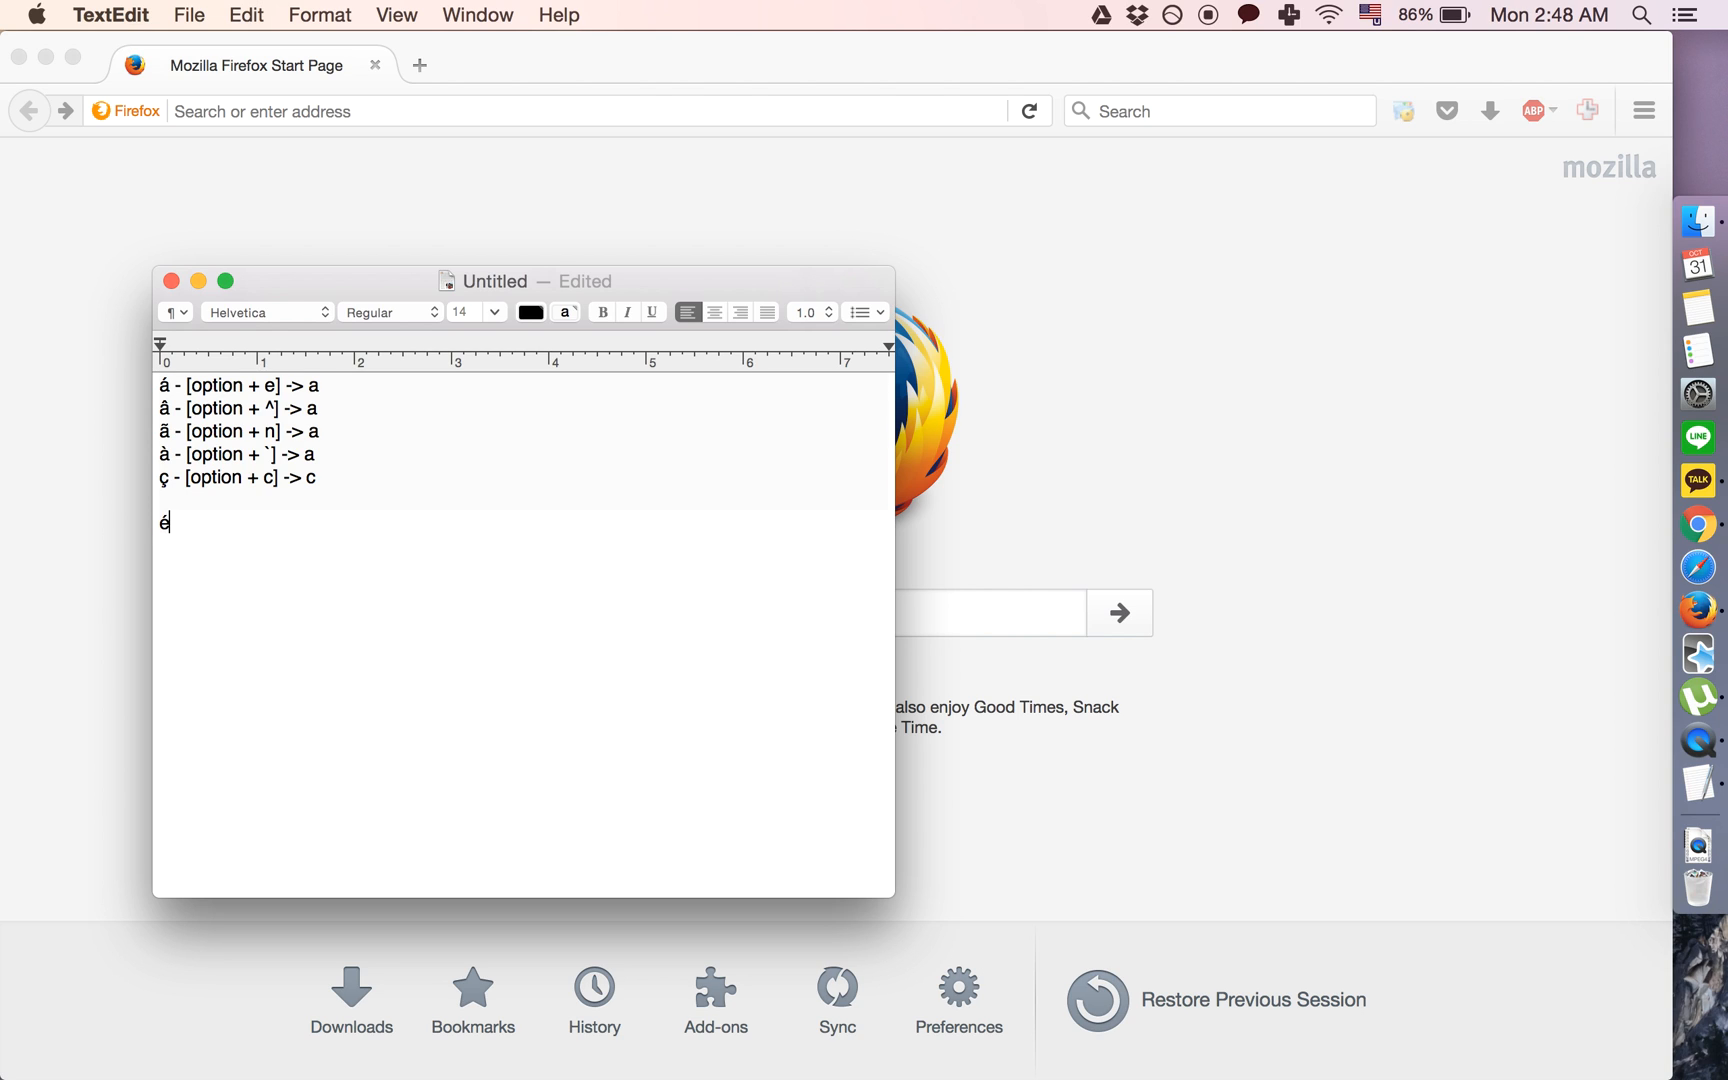
{"action": "key", "text": "Return"}
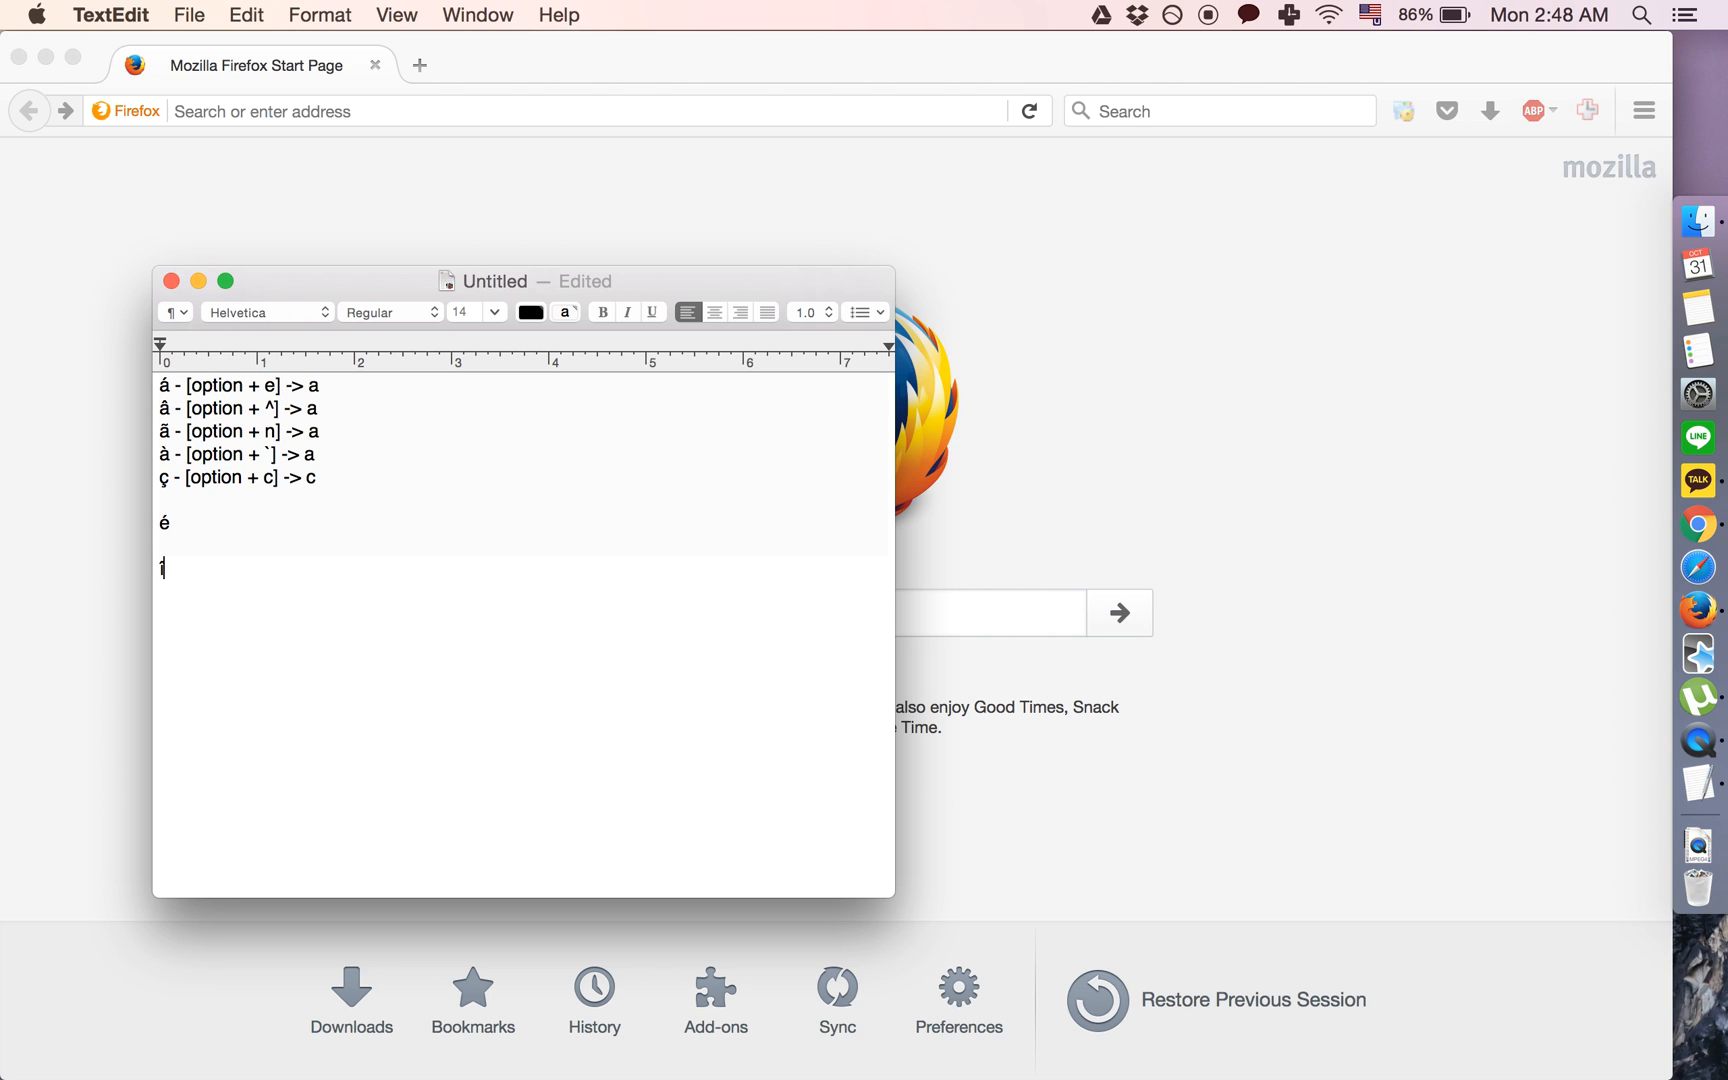
{"action": "type", "text": "î"}
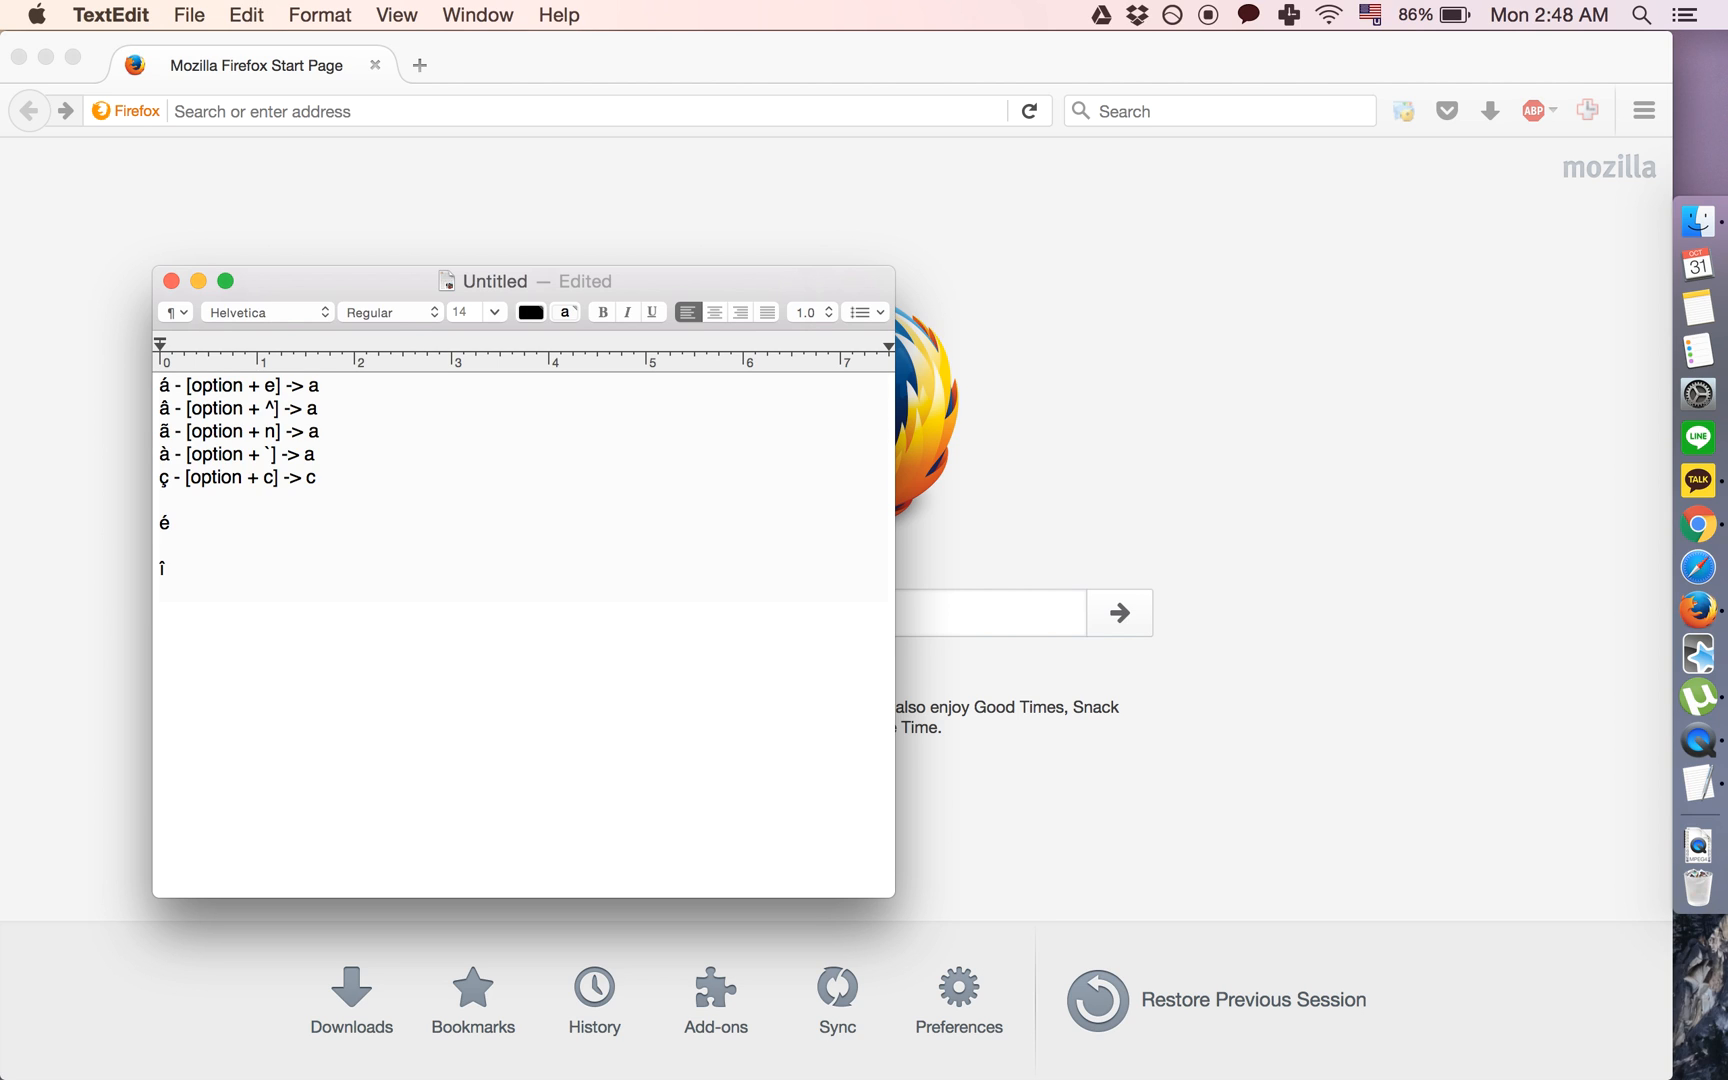
{"action": "mouse_move", "coordinate": [376, 492]}
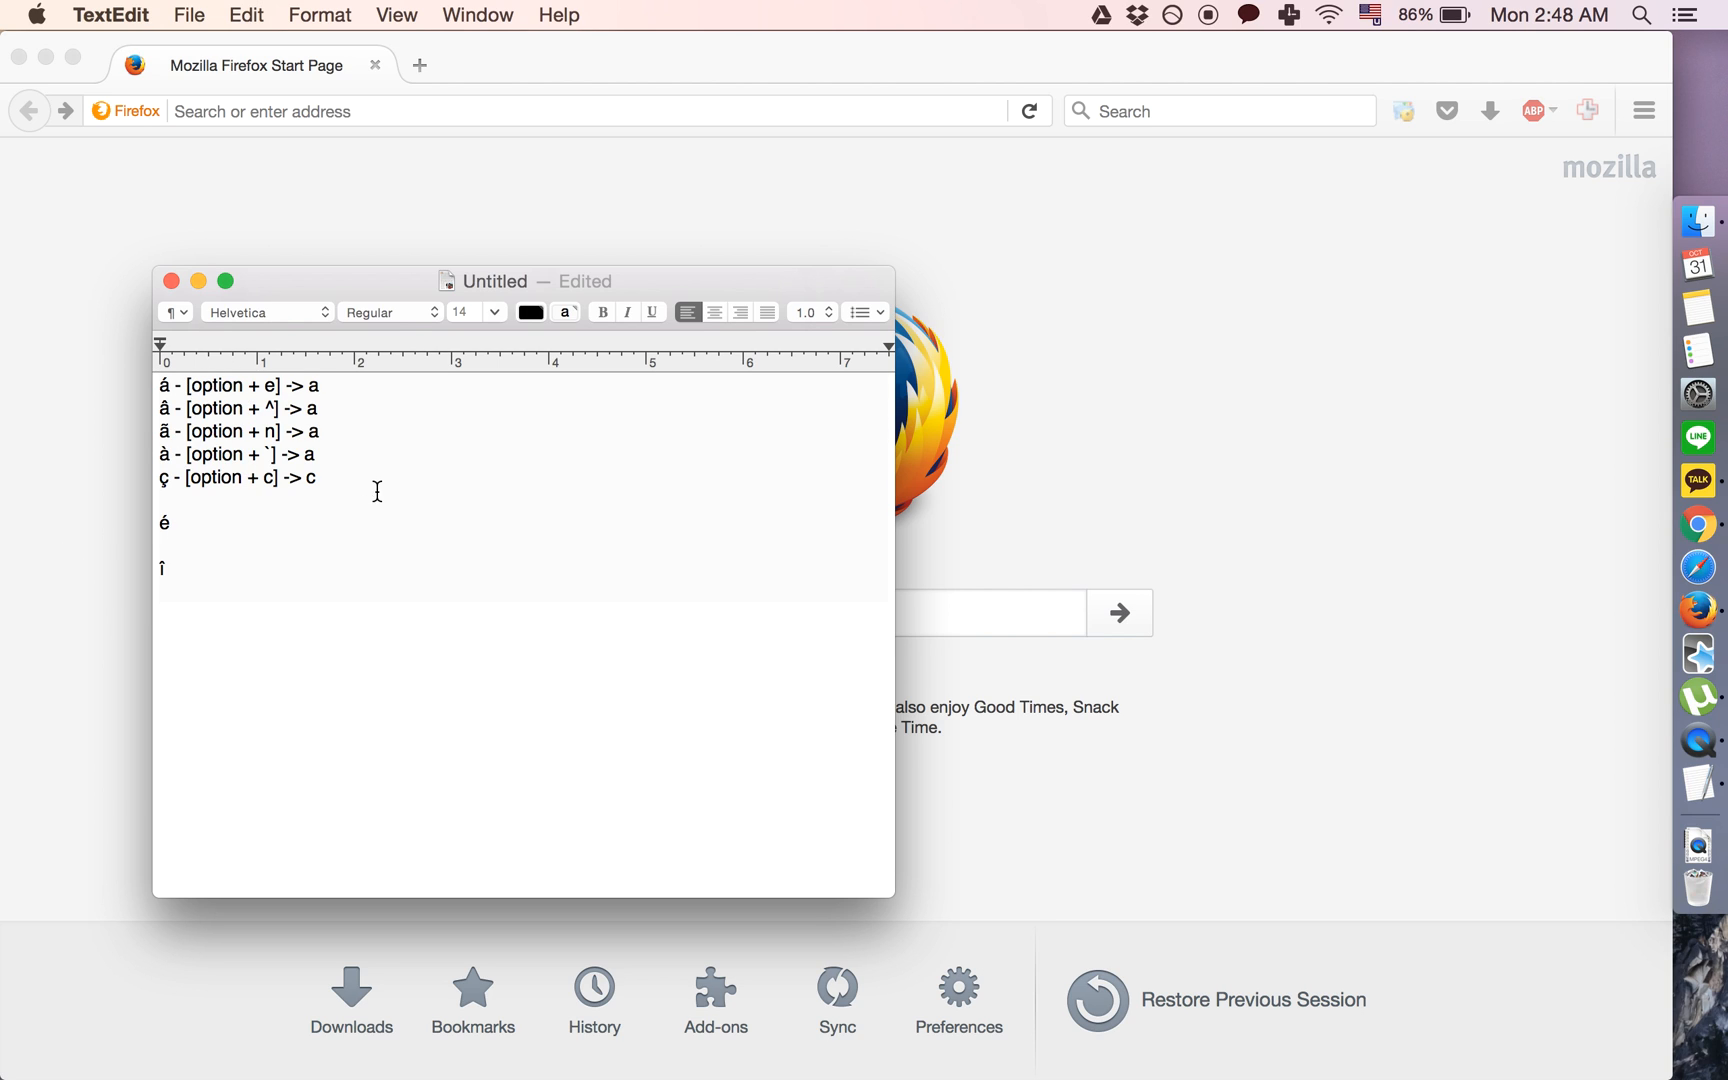